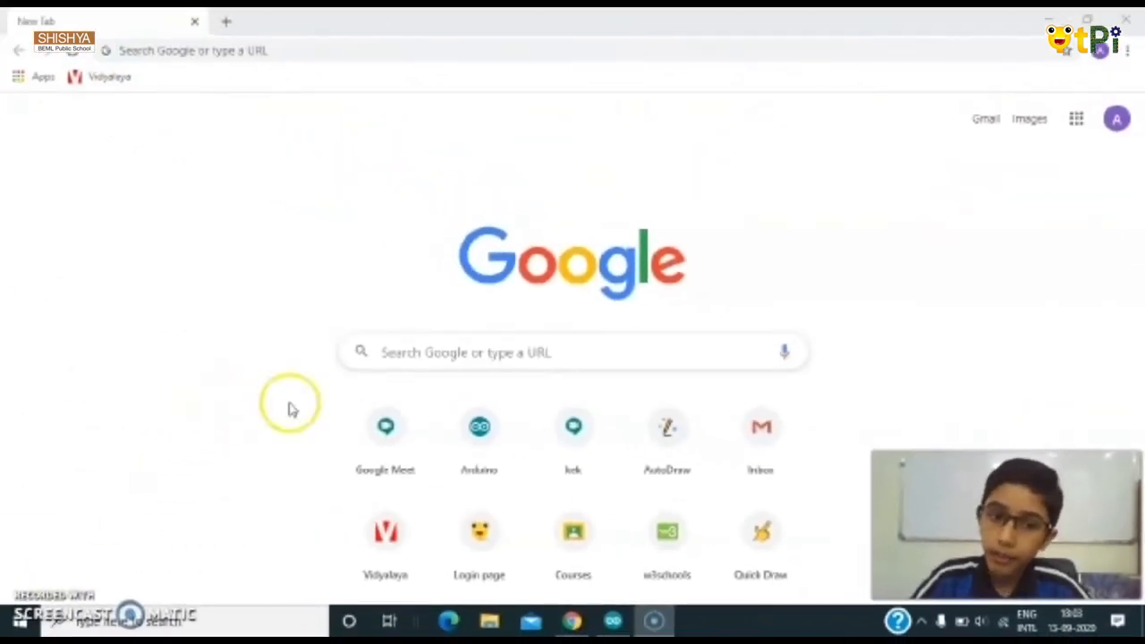
mouse_move(287, 135)
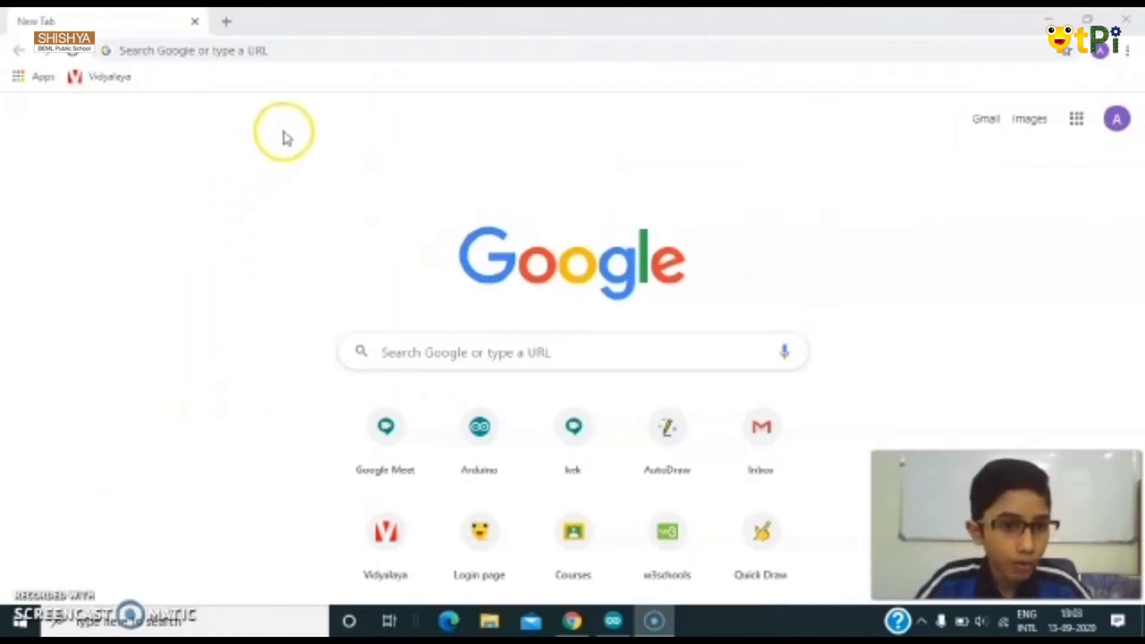
mouse_move(755, 283)
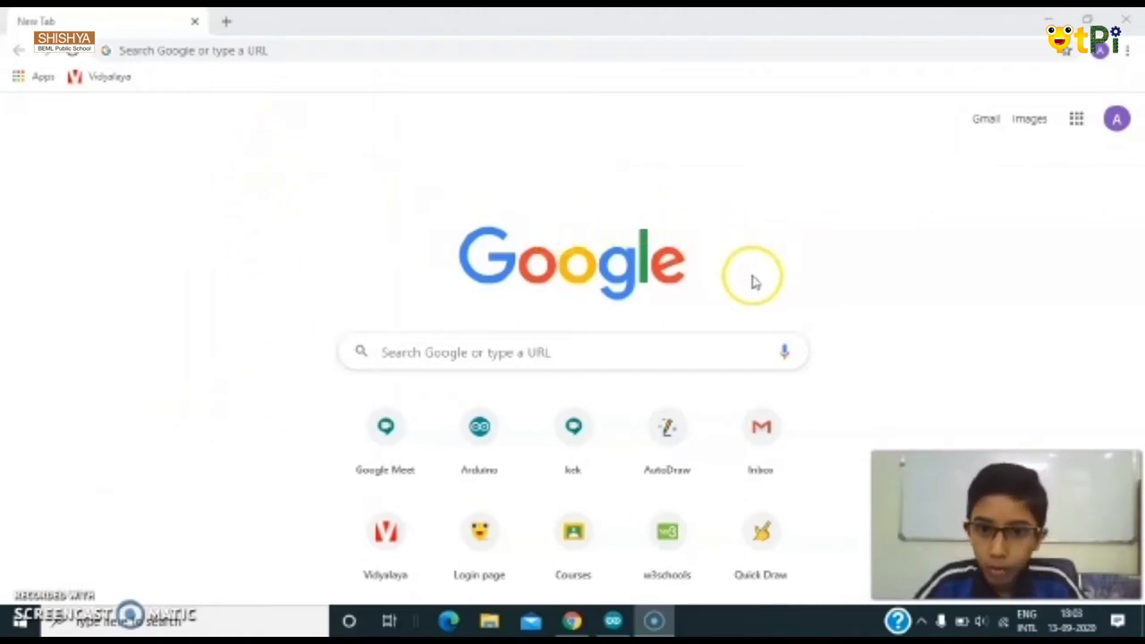
mouse_move(340, 218)
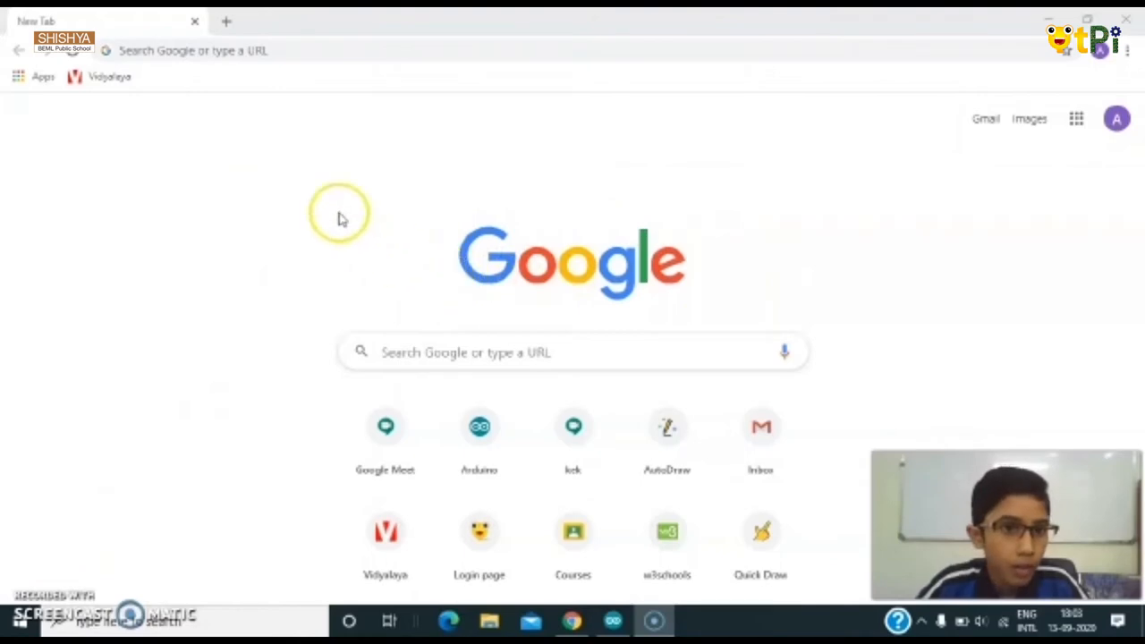
Open the arduino.cc home page from the Chrome new tab shortcut.
left_click(193, 50)
type("arduino.cc")
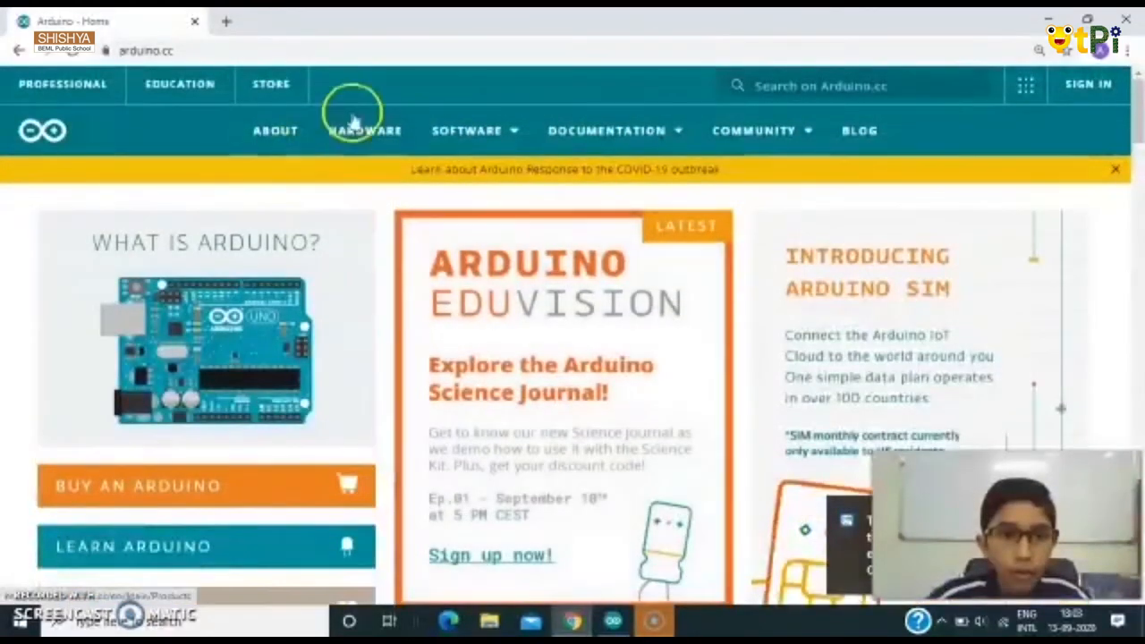
Navigate from the Software menu to the Arduino Downloads page.
left_click(465, 129)
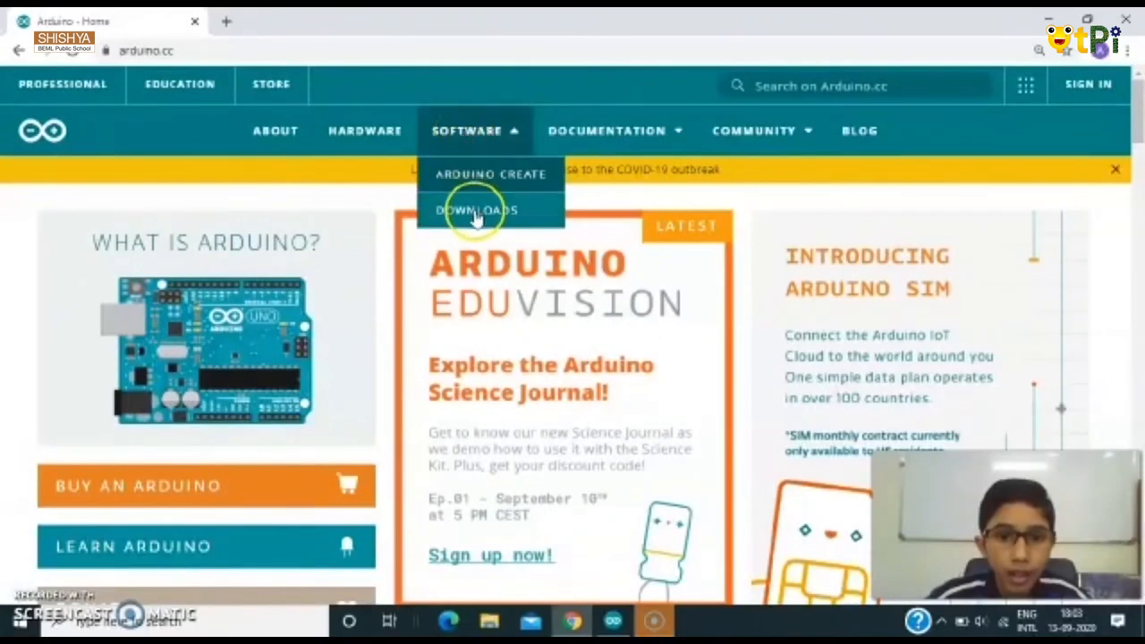
left_click(476, 209)
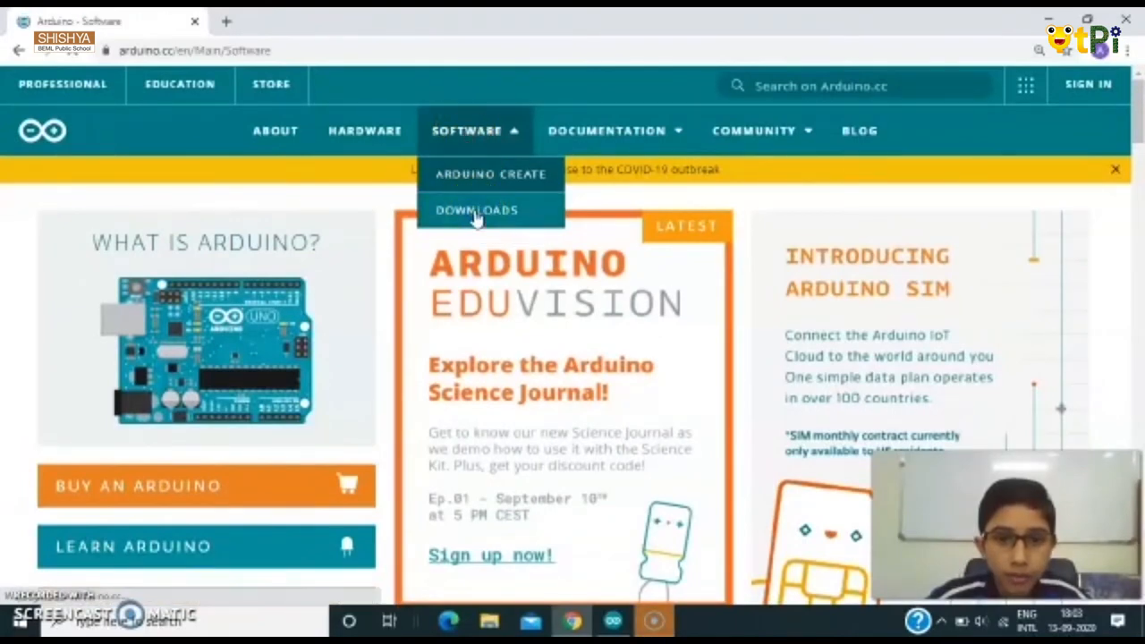
left_click(476, 211)
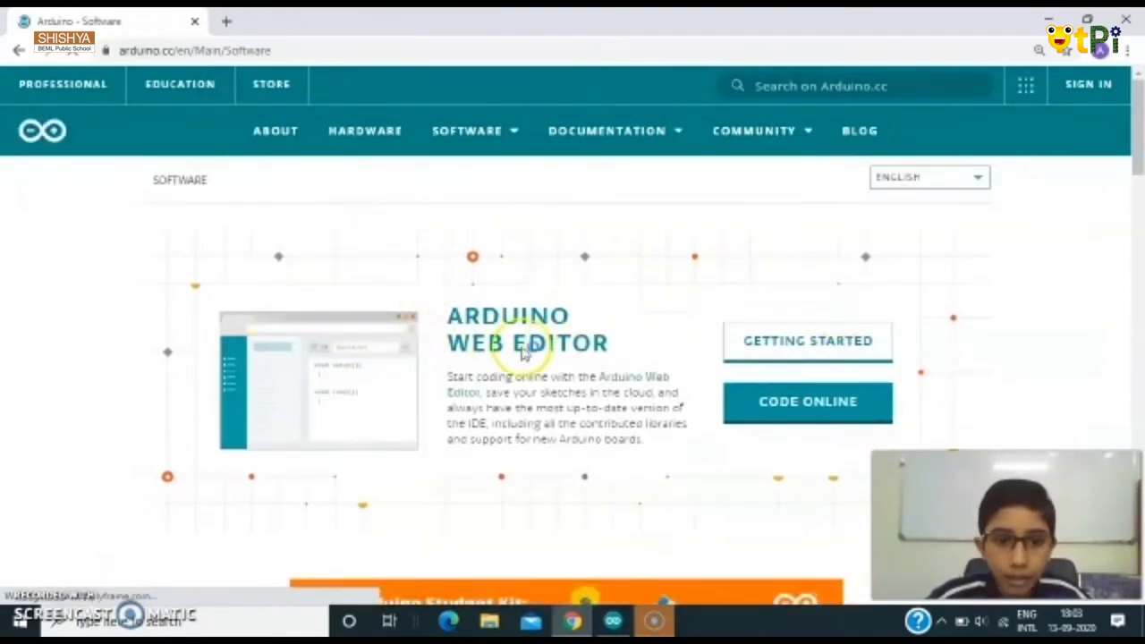
scroll("down", 3)
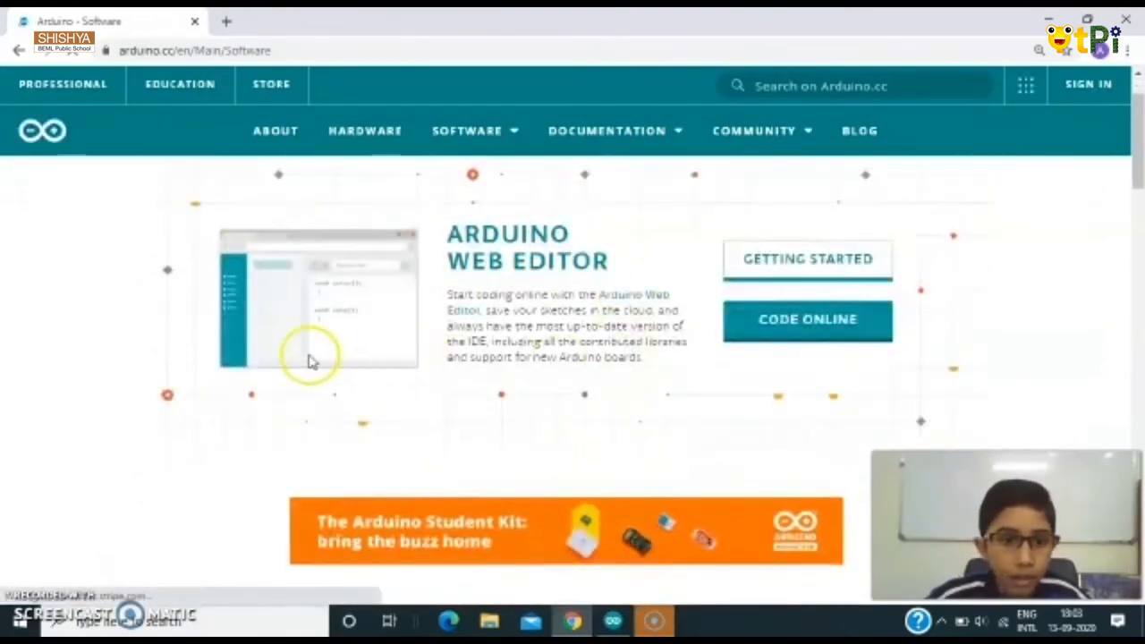
scroll("down", 3)
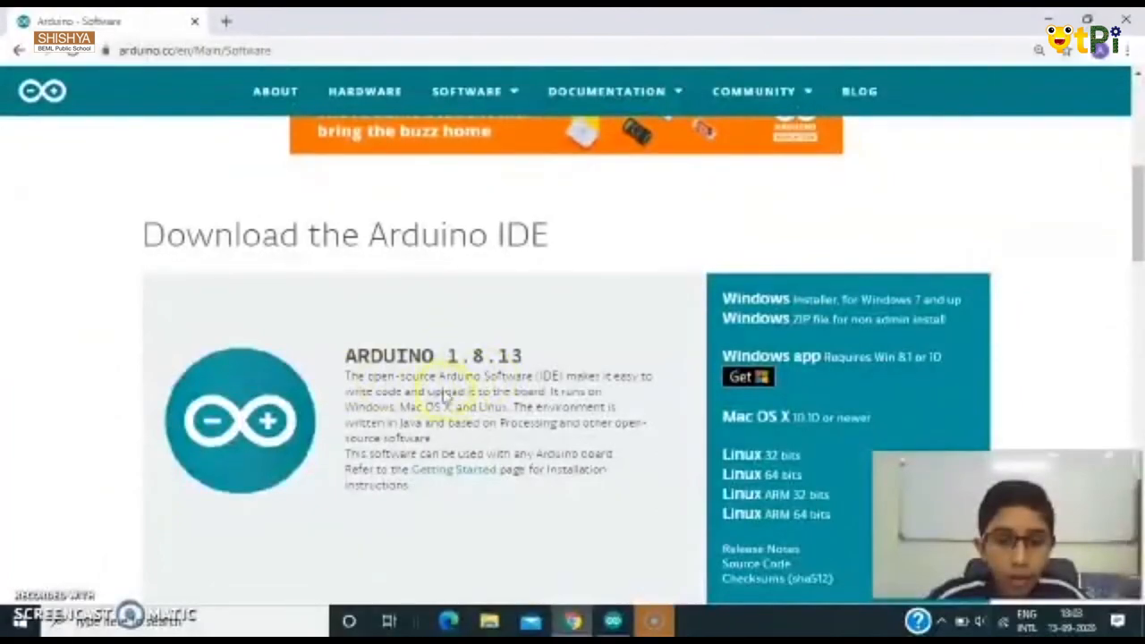
scroll("down", 3)
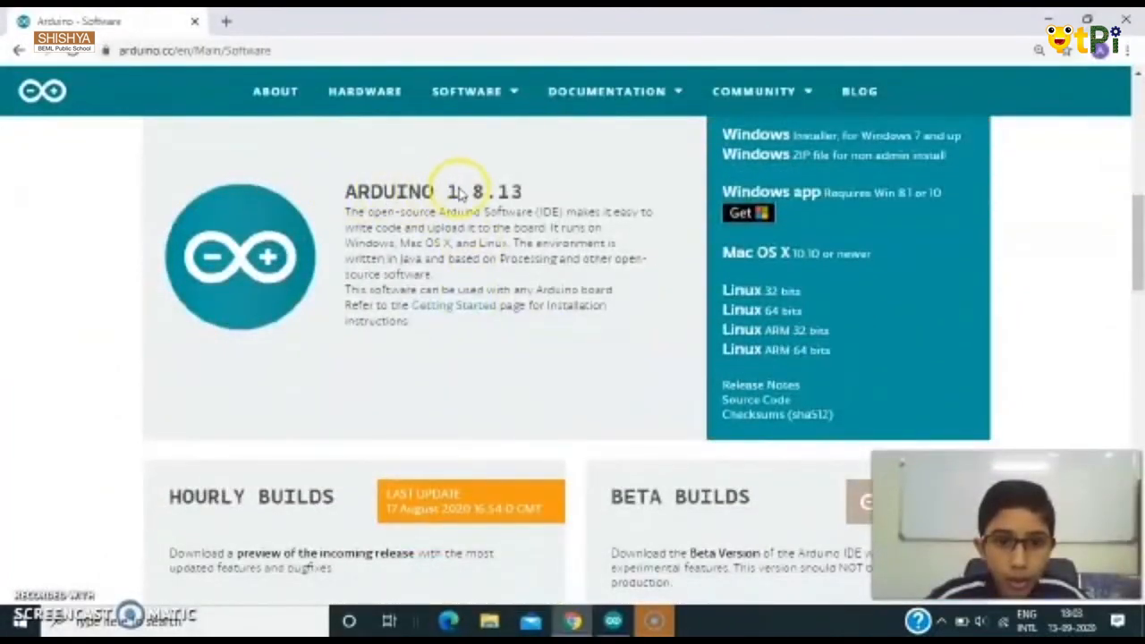
scroll("down", 3)
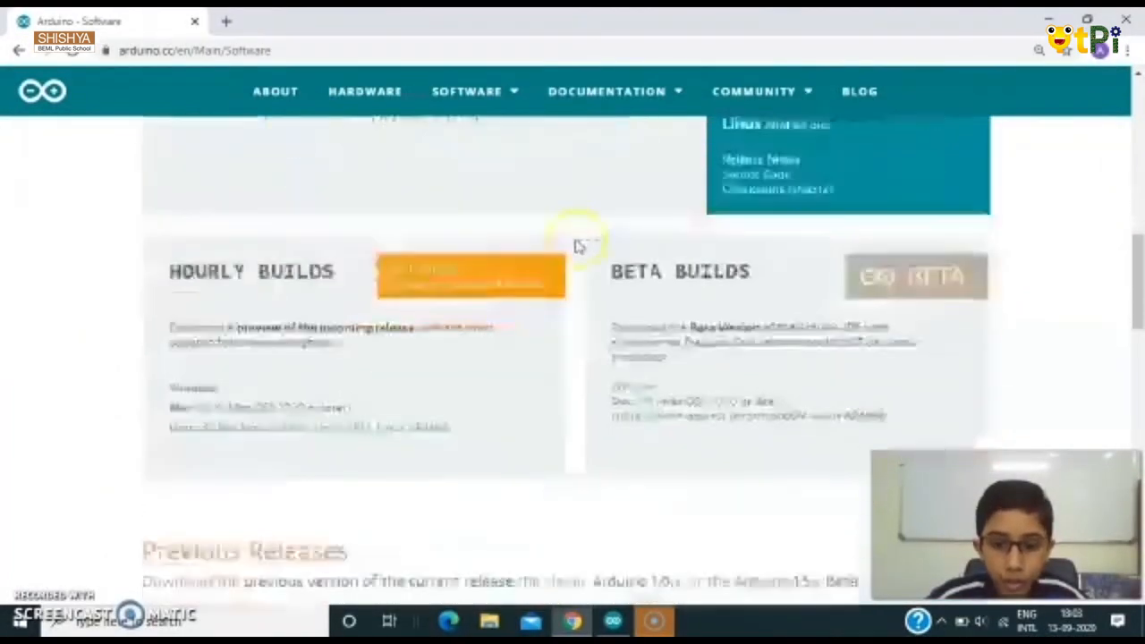
scroll("down", 3)
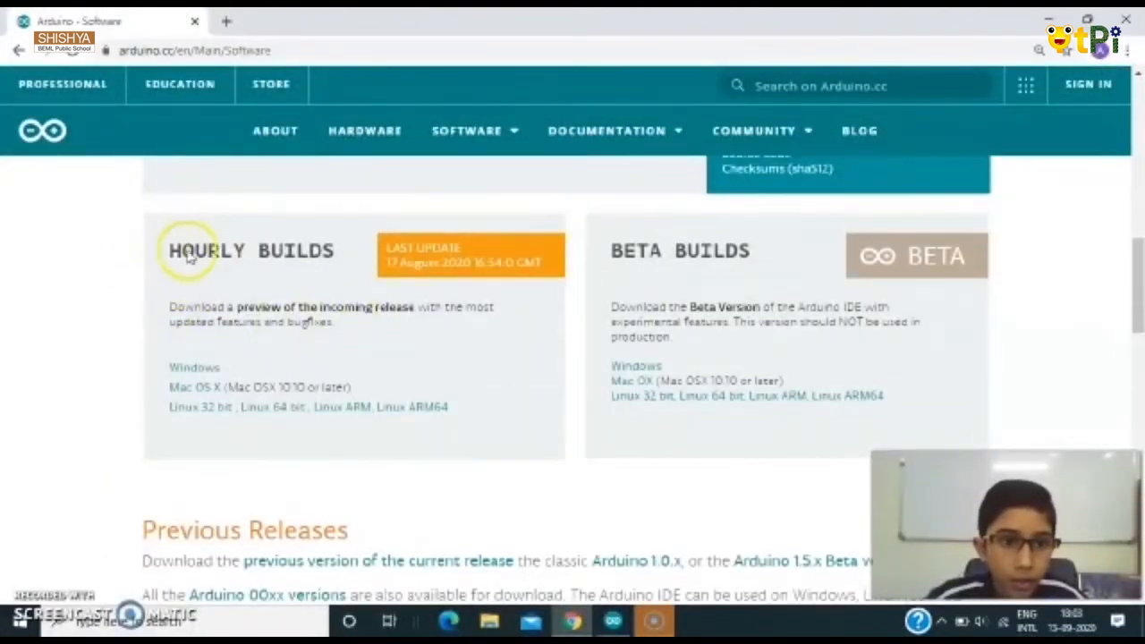
mouse_move(469, 365)
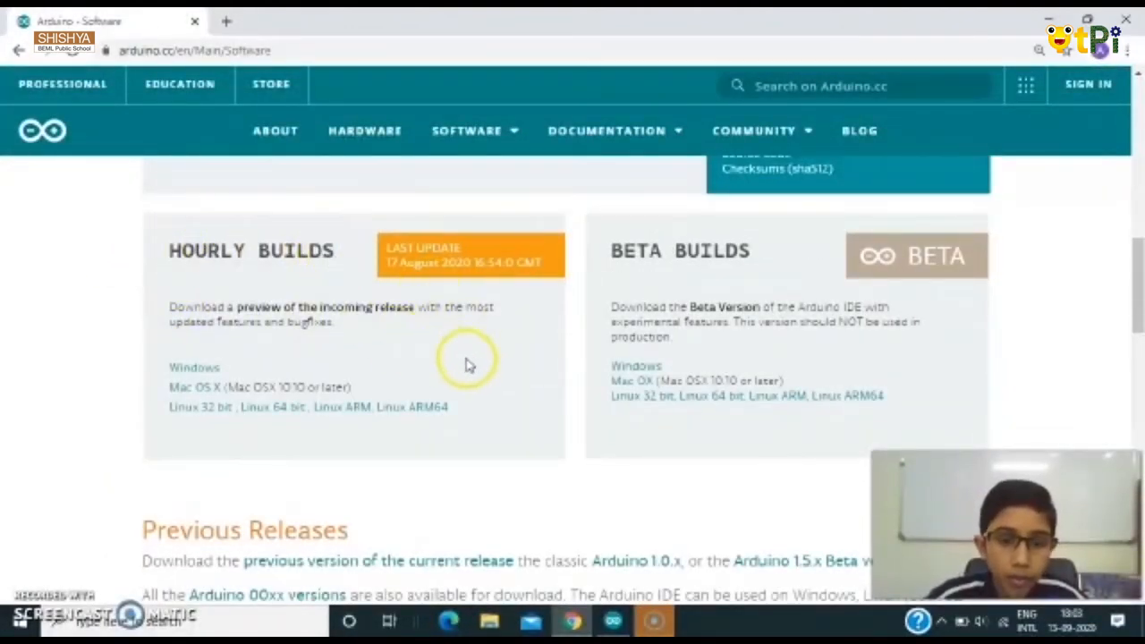
scroll("down", 3)
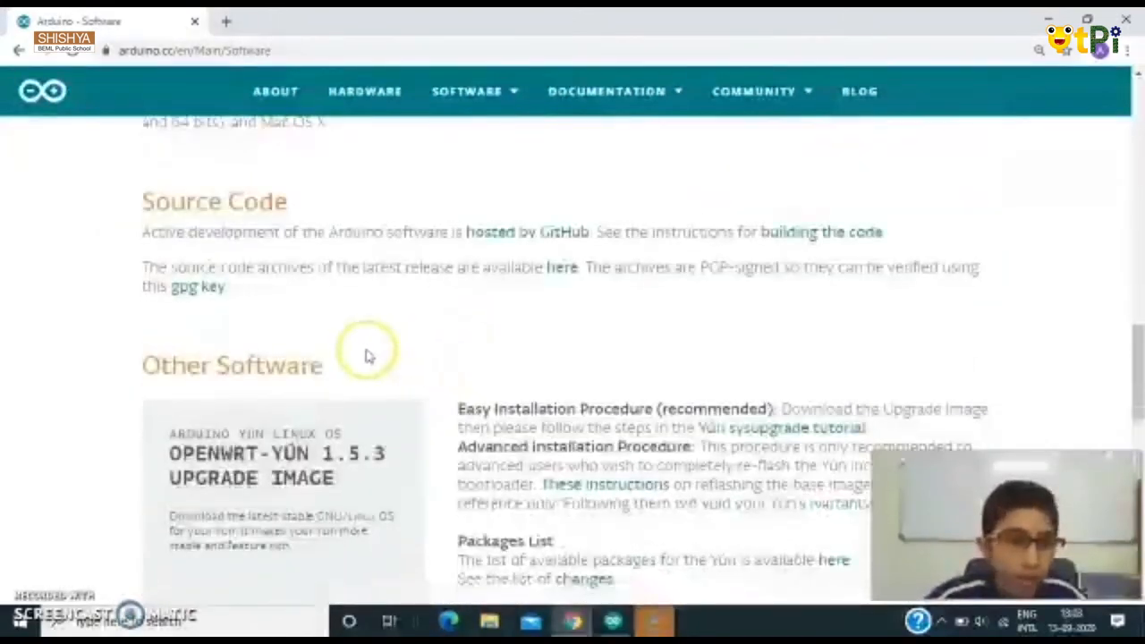
scroll("down", 3)
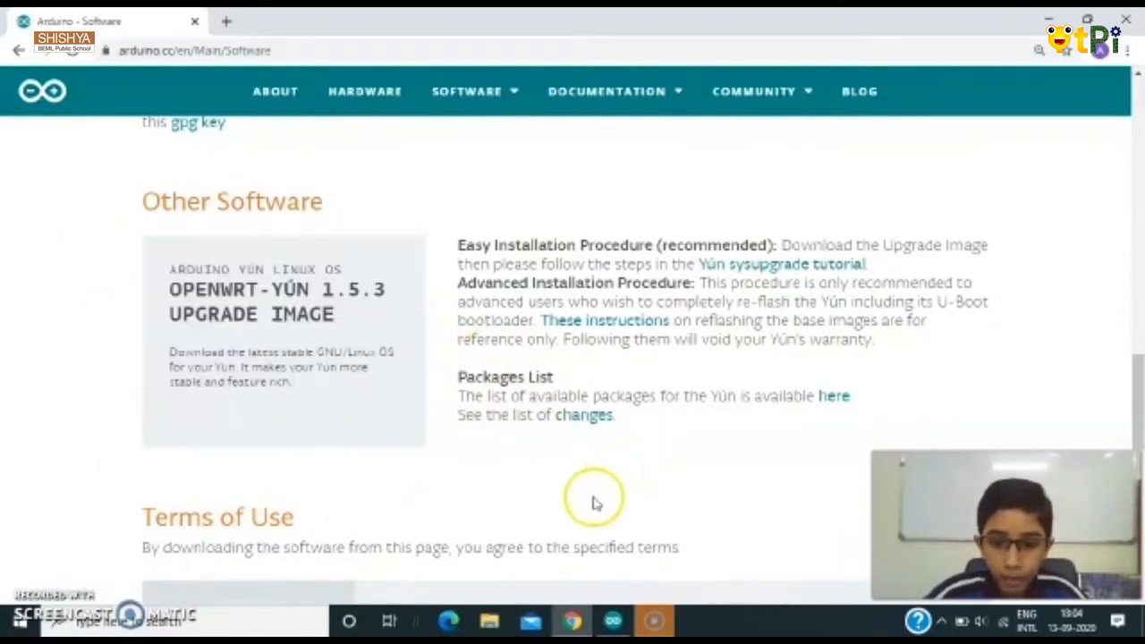
mouse_move(415, 222)
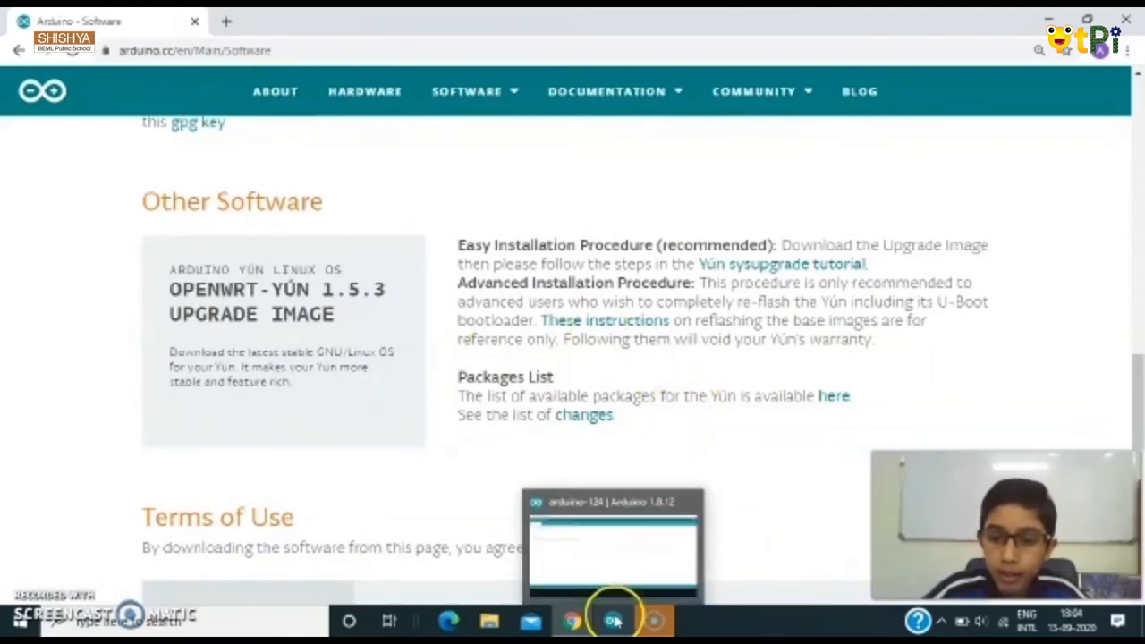
In the IDE's Tools menu select board Arduino Uno and its connected COM port.
left_click(612, 619)
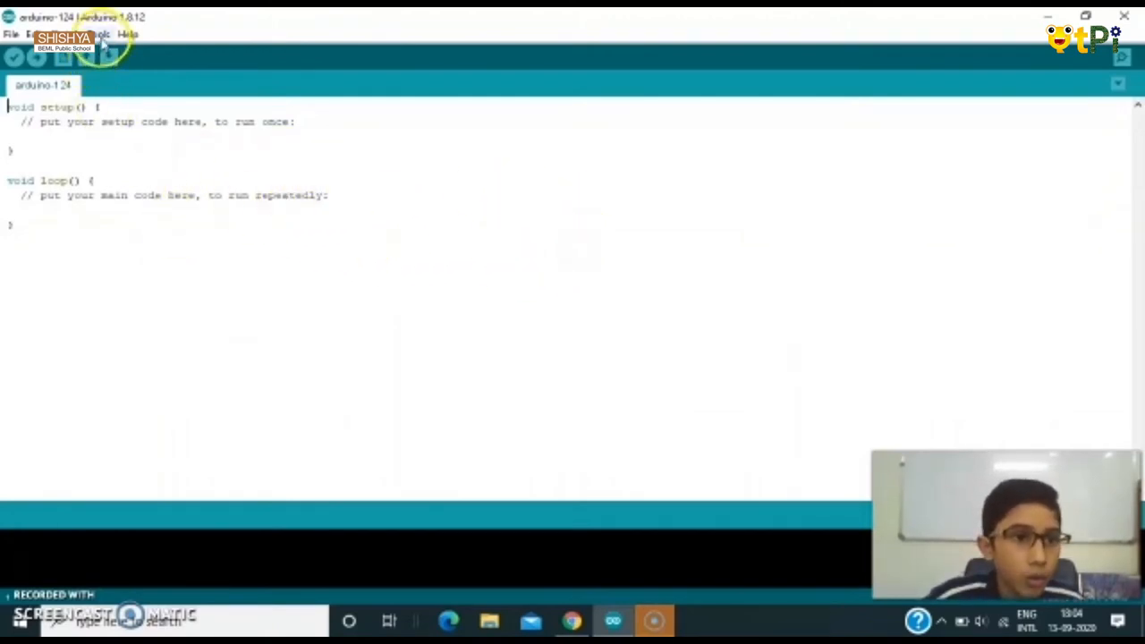
left_click(101, 34)
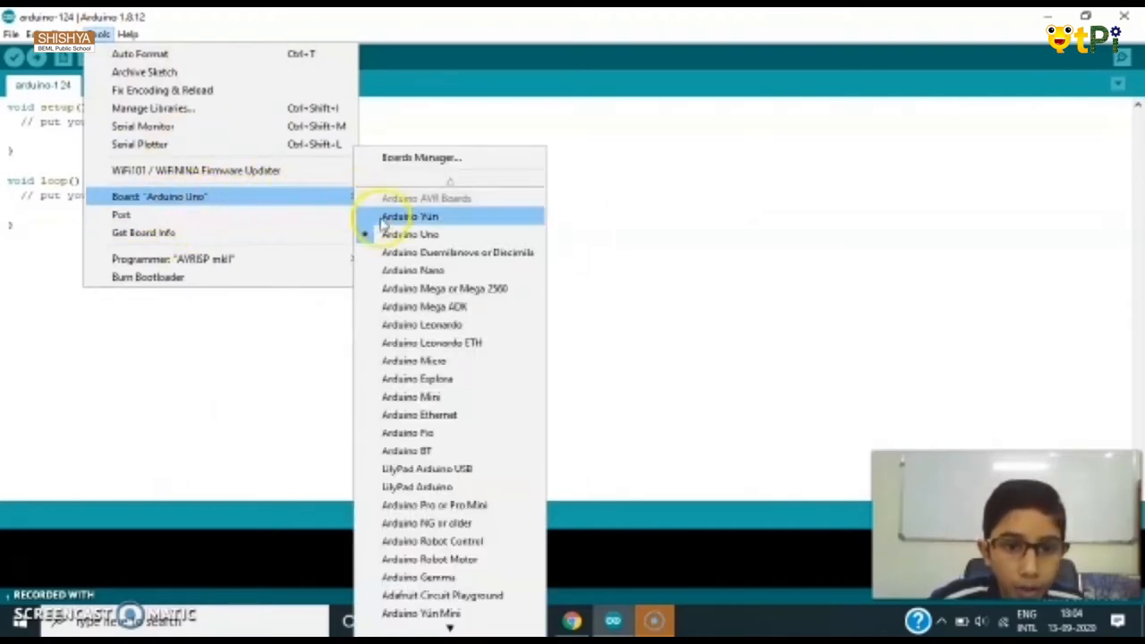
mouse_move(410, 233)
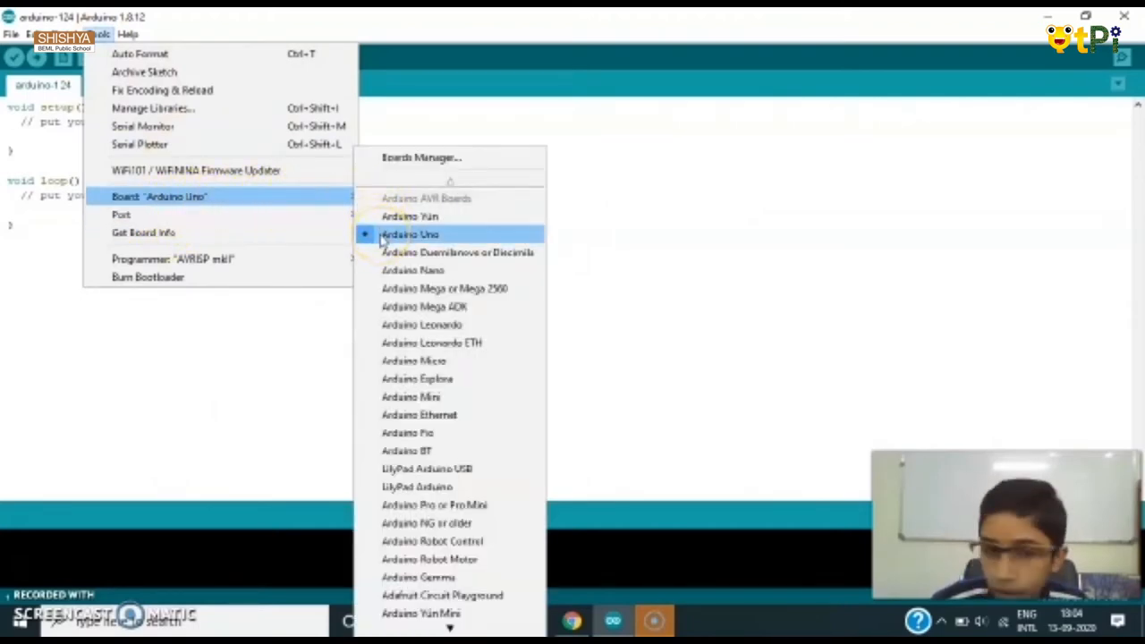
left_click(122, 215)
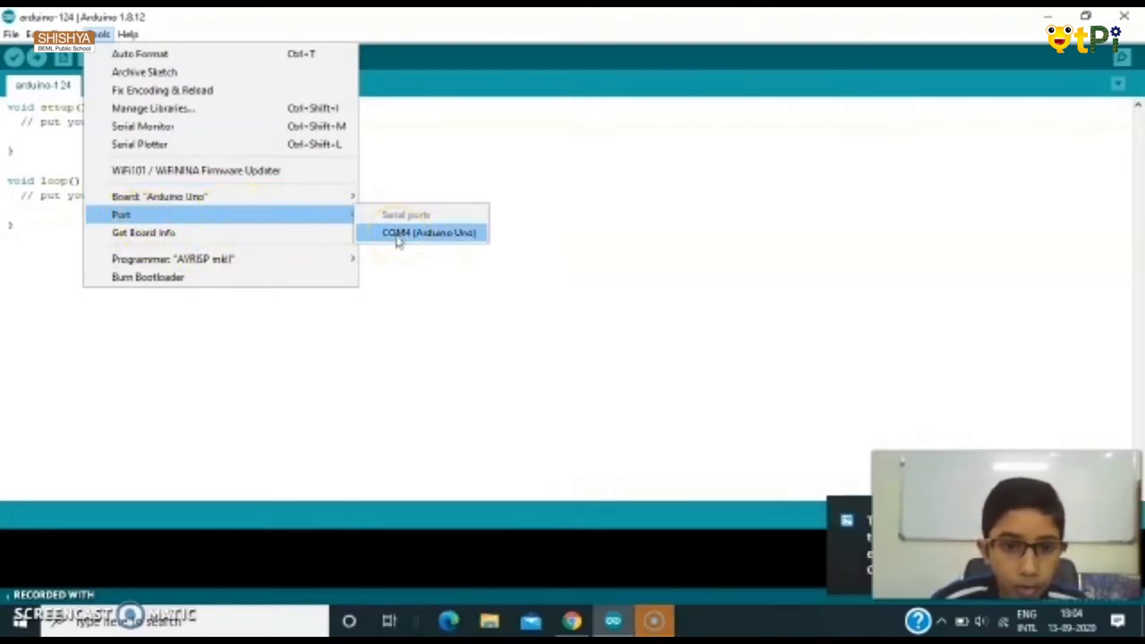
left_click(428, 232)
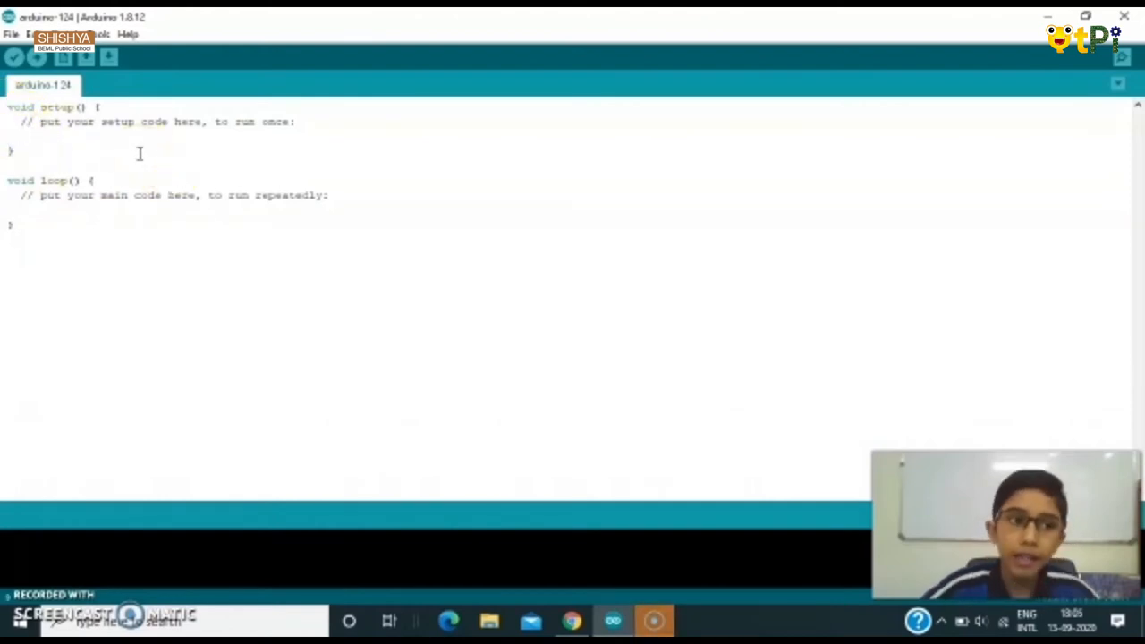
Write pinMode(13, OUTPUT); inside setup() and review the pinMode and OUTPUT keywords.
left_click(22, 136)
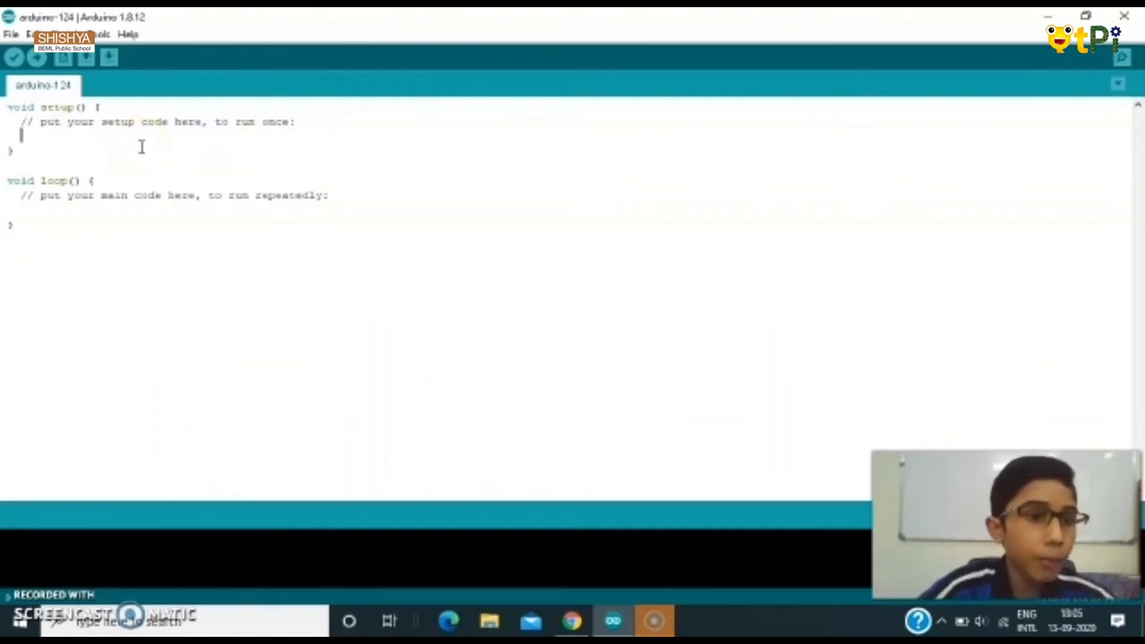
type("pinMo")
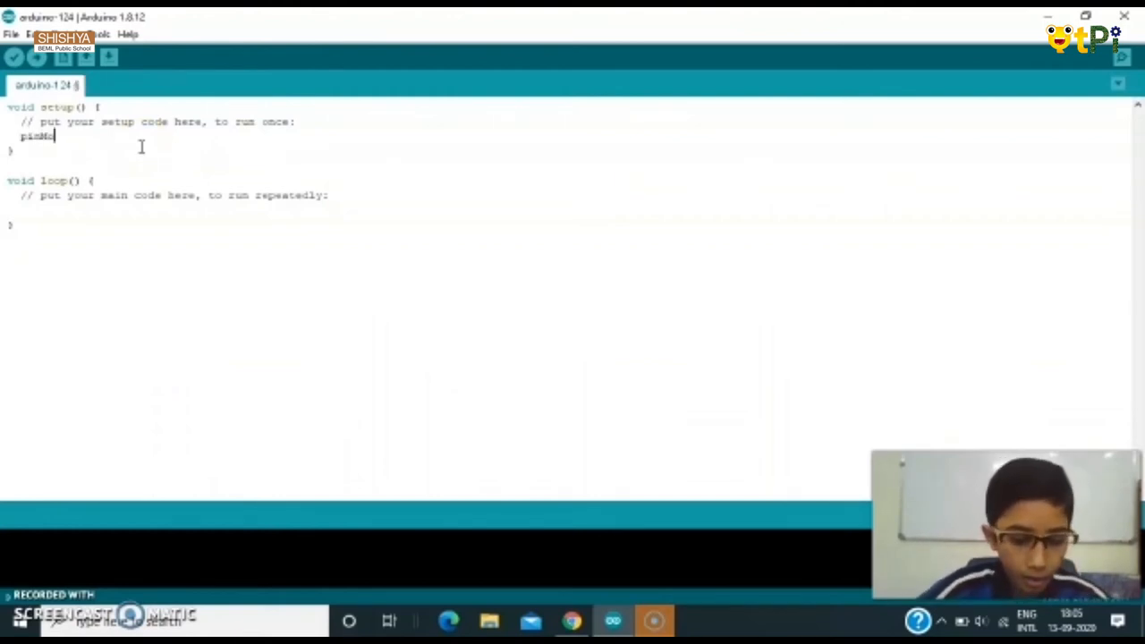
type("()")
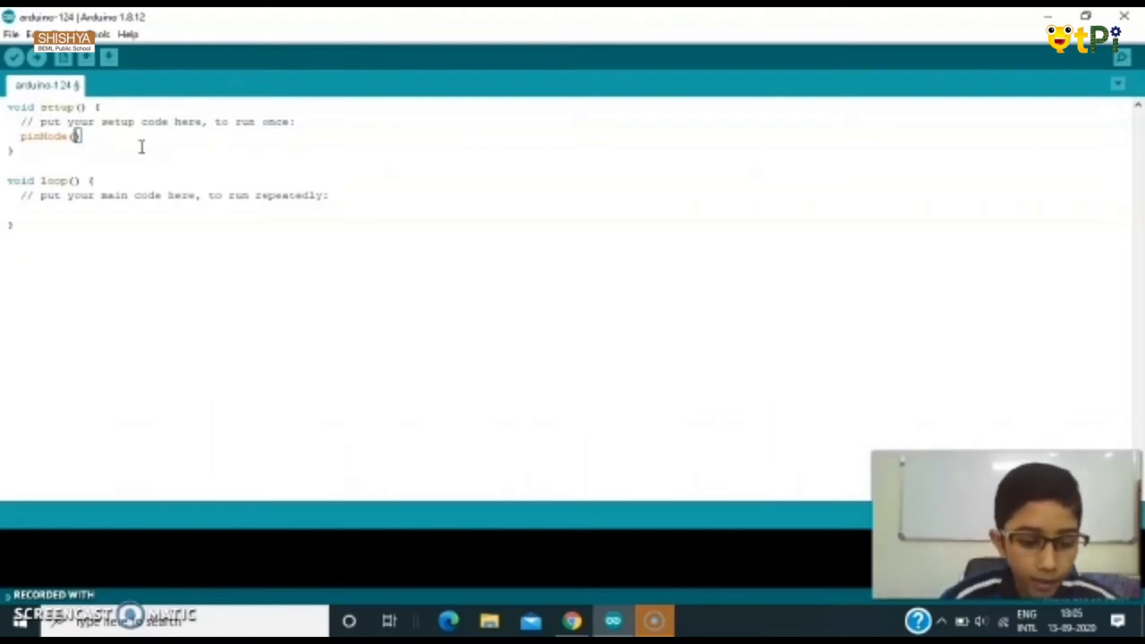
type("13, OUTPUT")
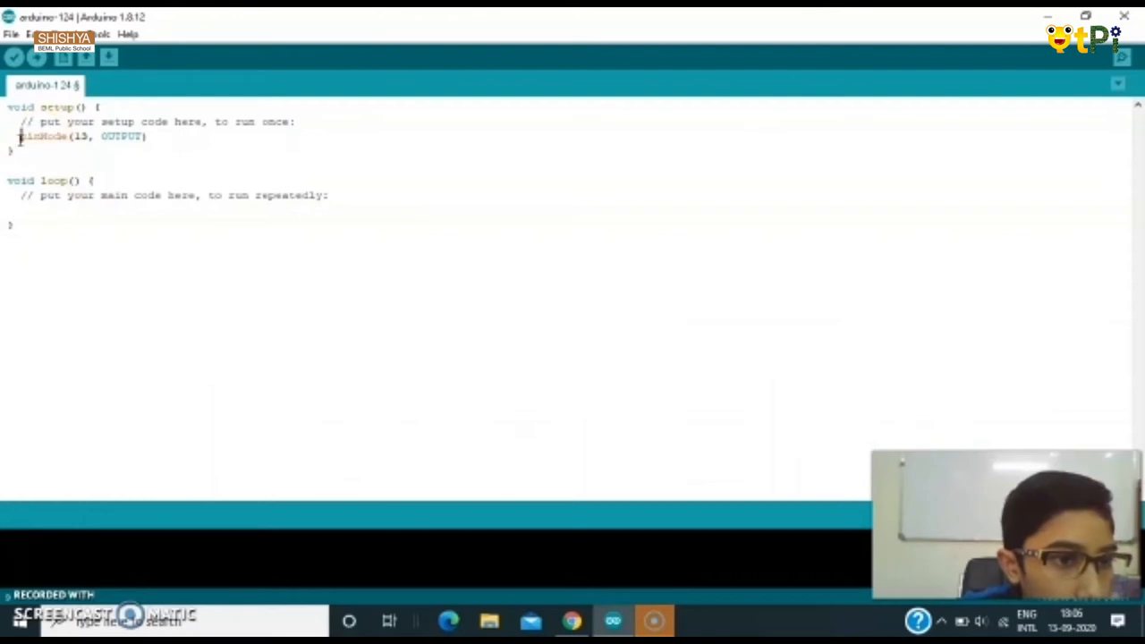
double_click(43, 136)
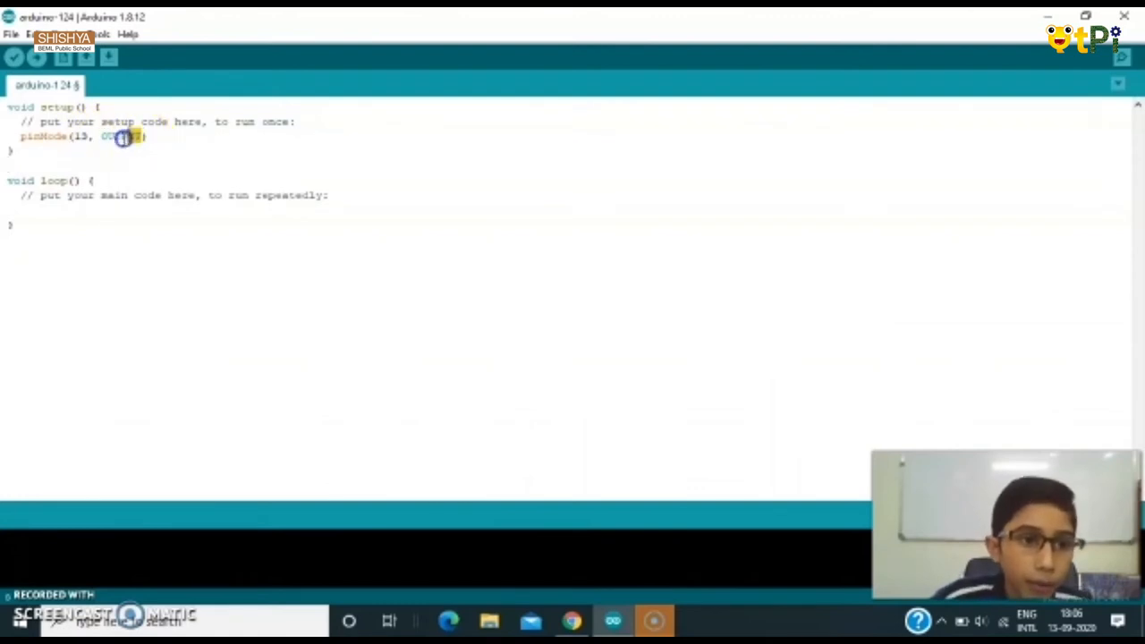
double_click(118, 136)
type(";")
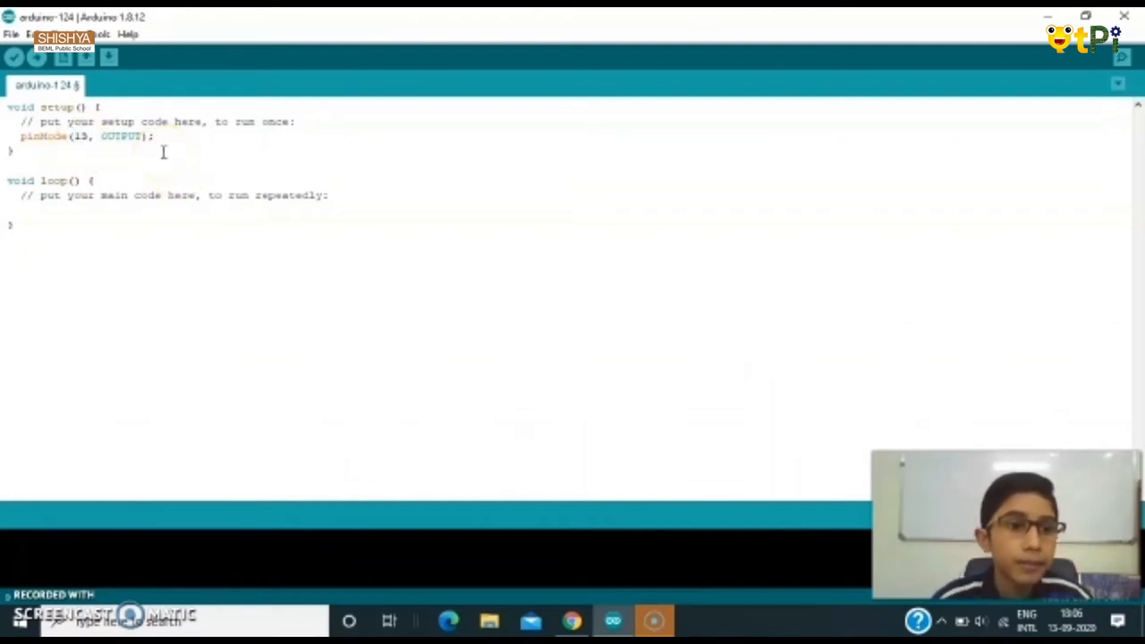
left_click(90, 136)
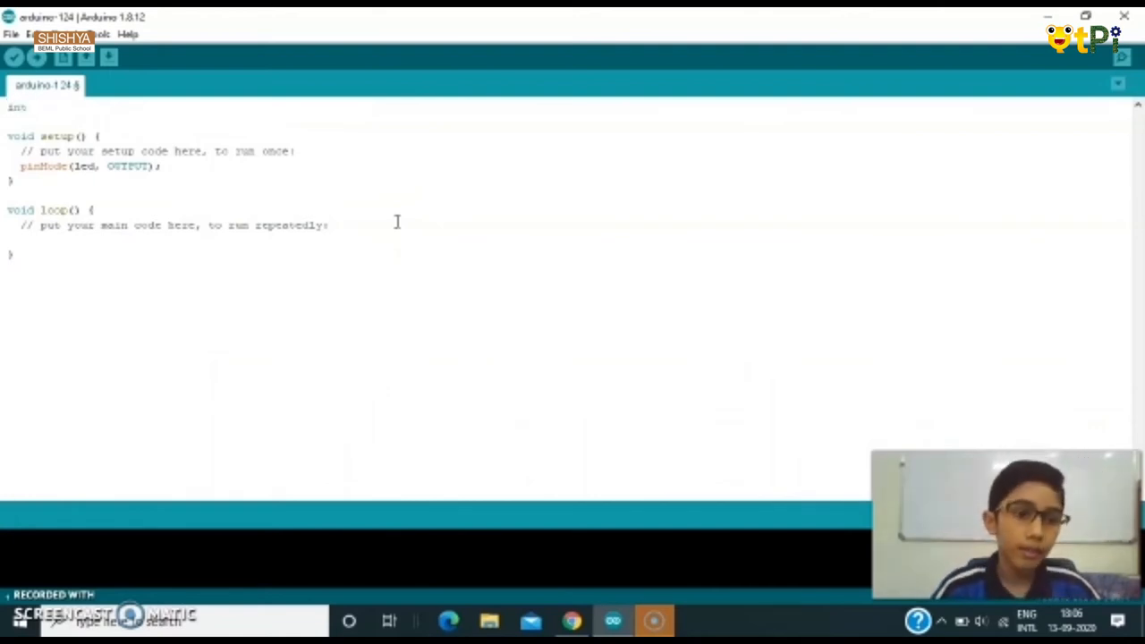
Declare int led = 13; at the top of the sketch for use in pinMode.
type("led =")
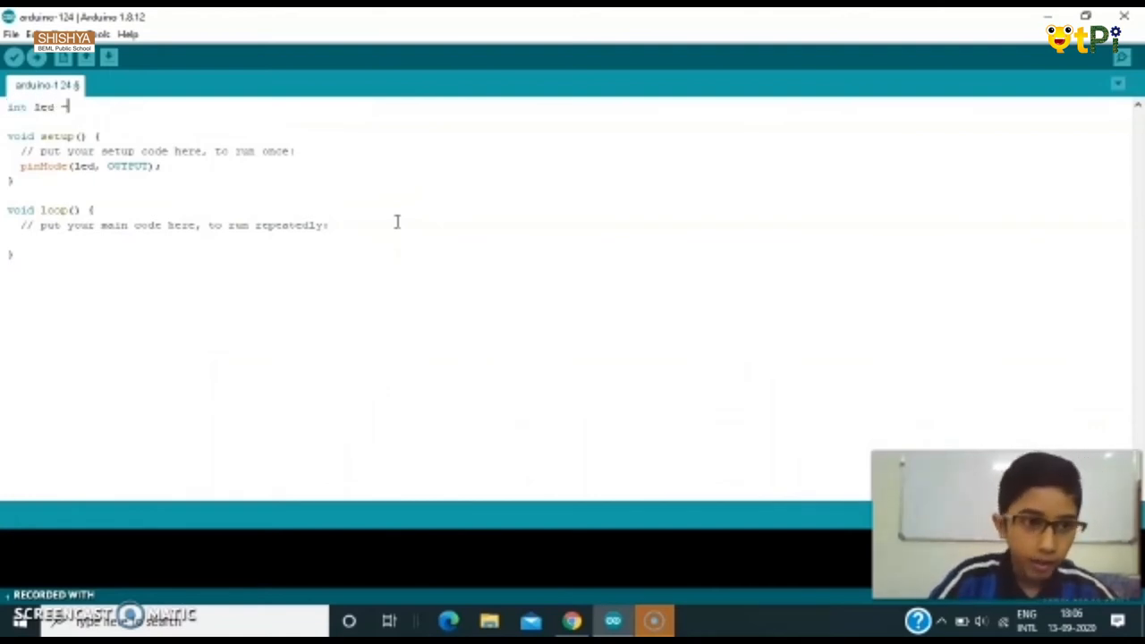
type("13;")
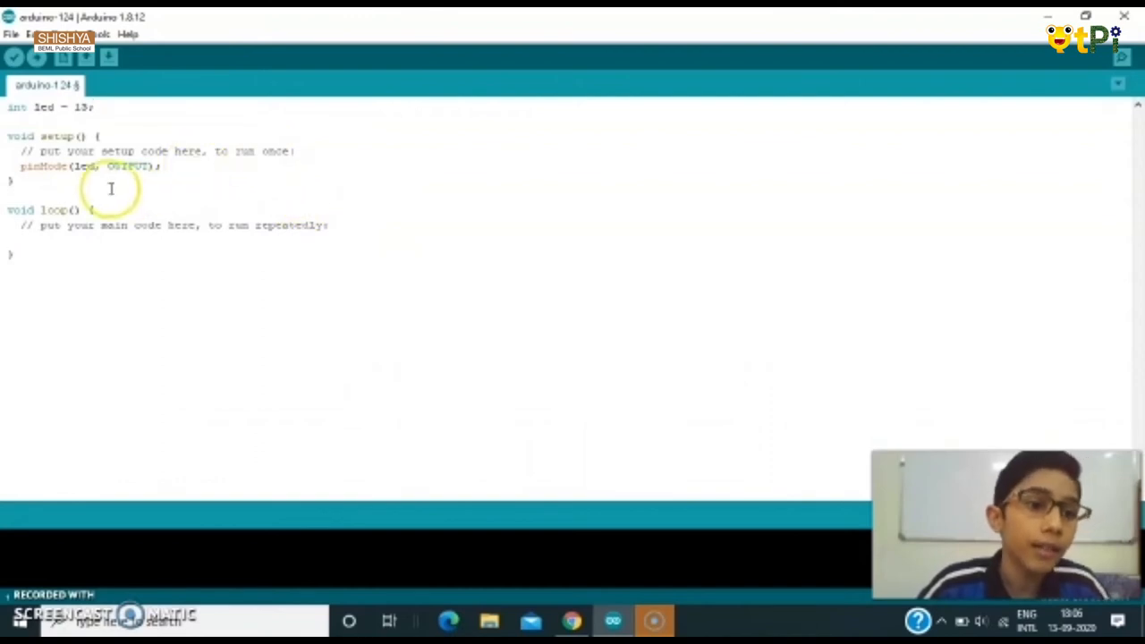
mouse_move(64, 236)
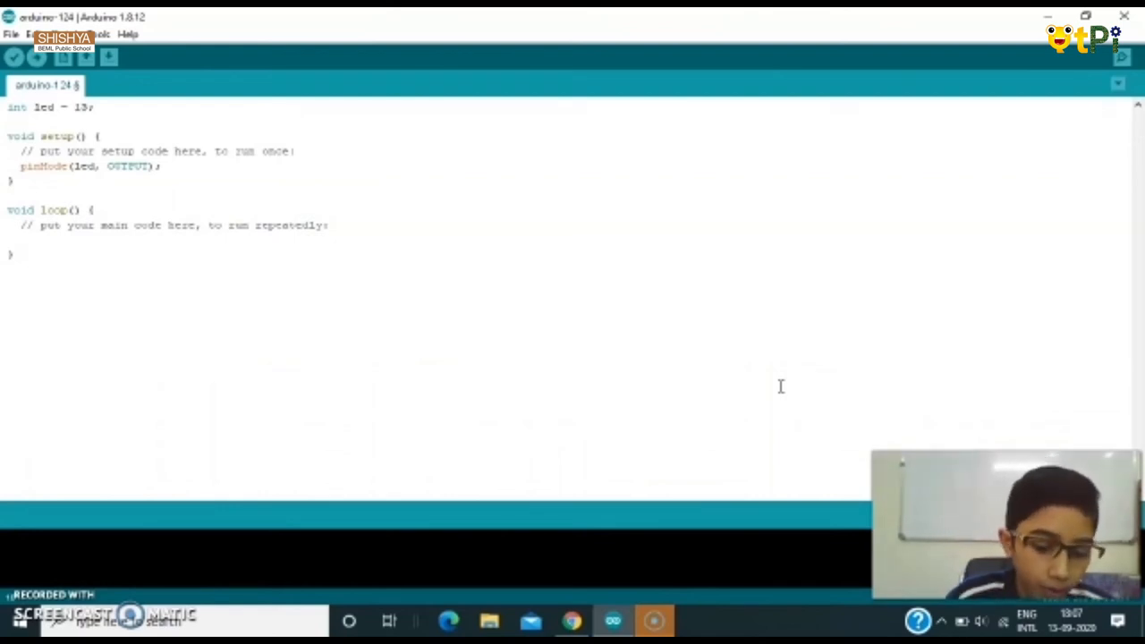
Write digitalWrite(led, HIGH); as the first line of loop().
type("digital")
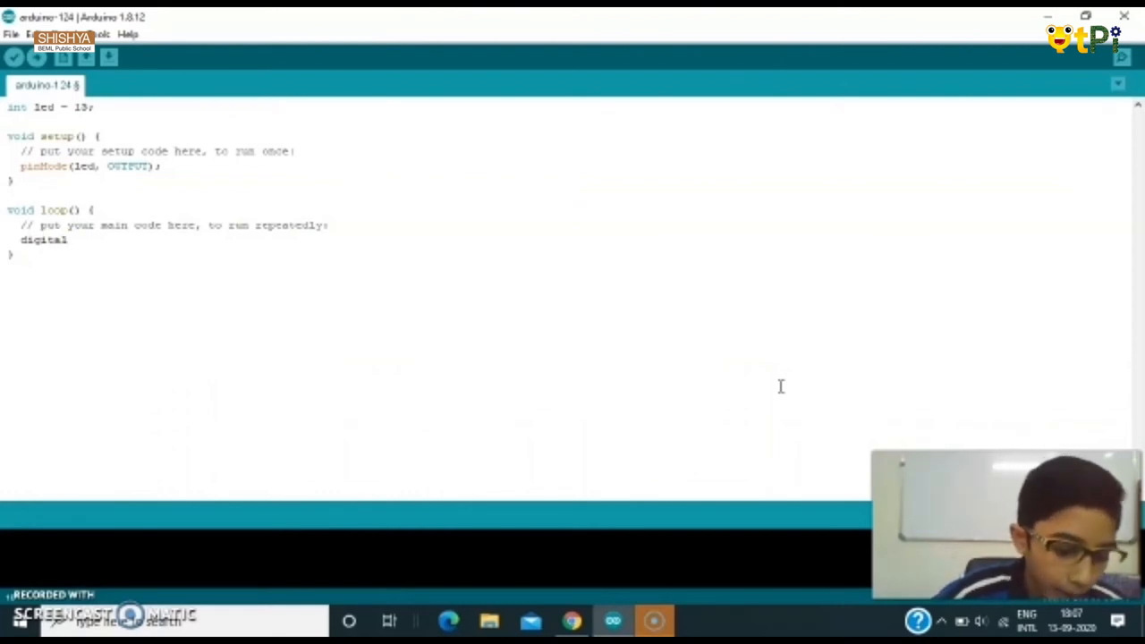
type("W")
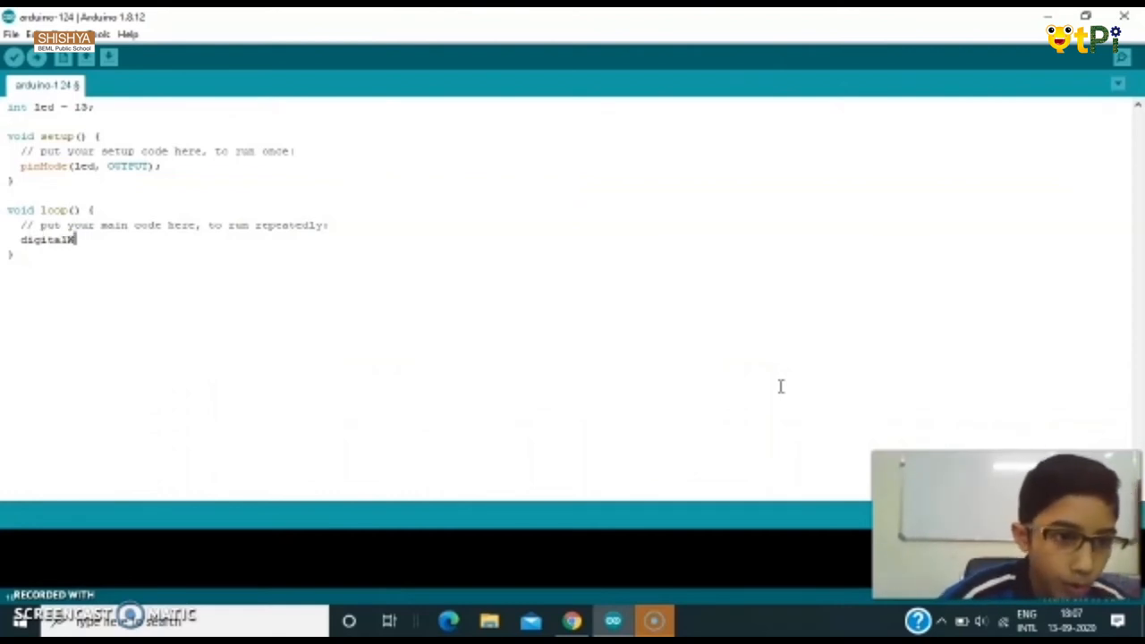
type("Write")
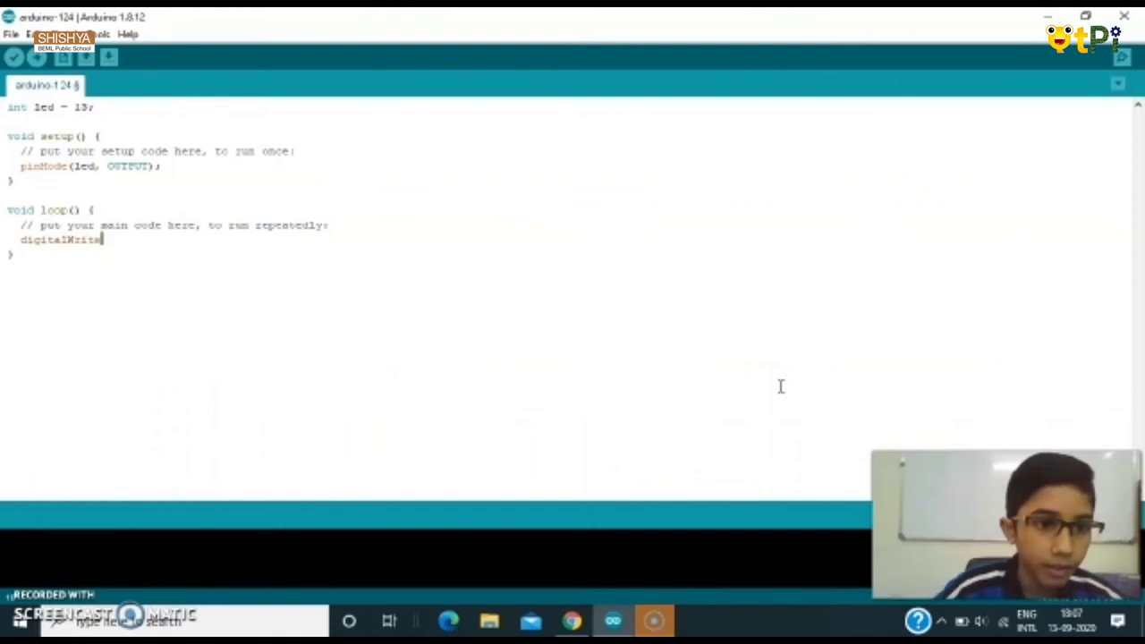
type("(")
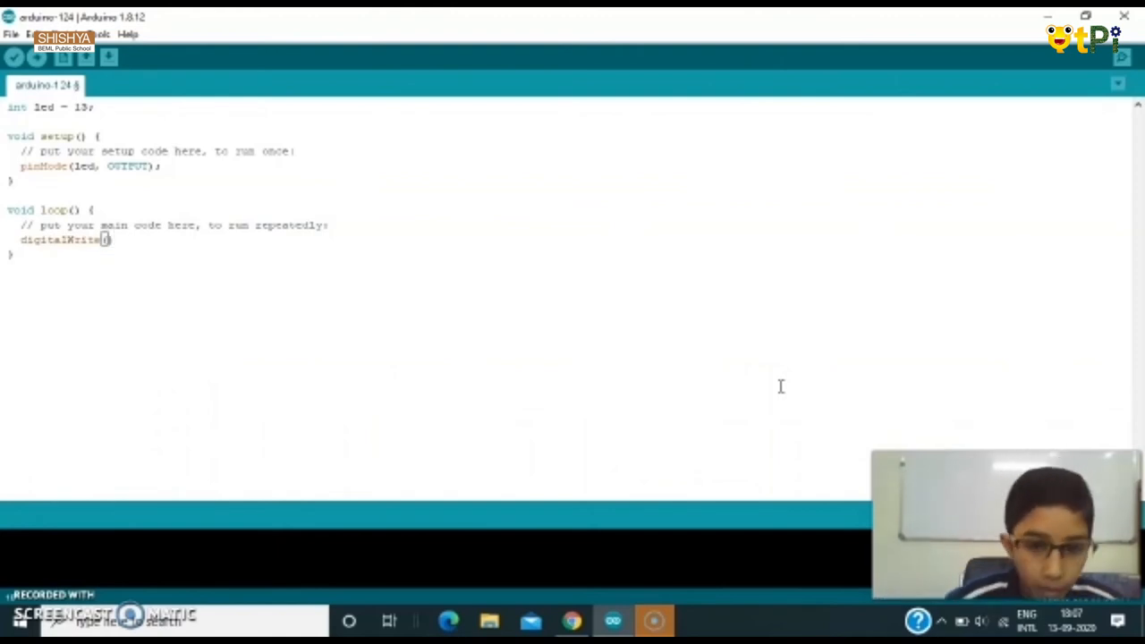
type(";")
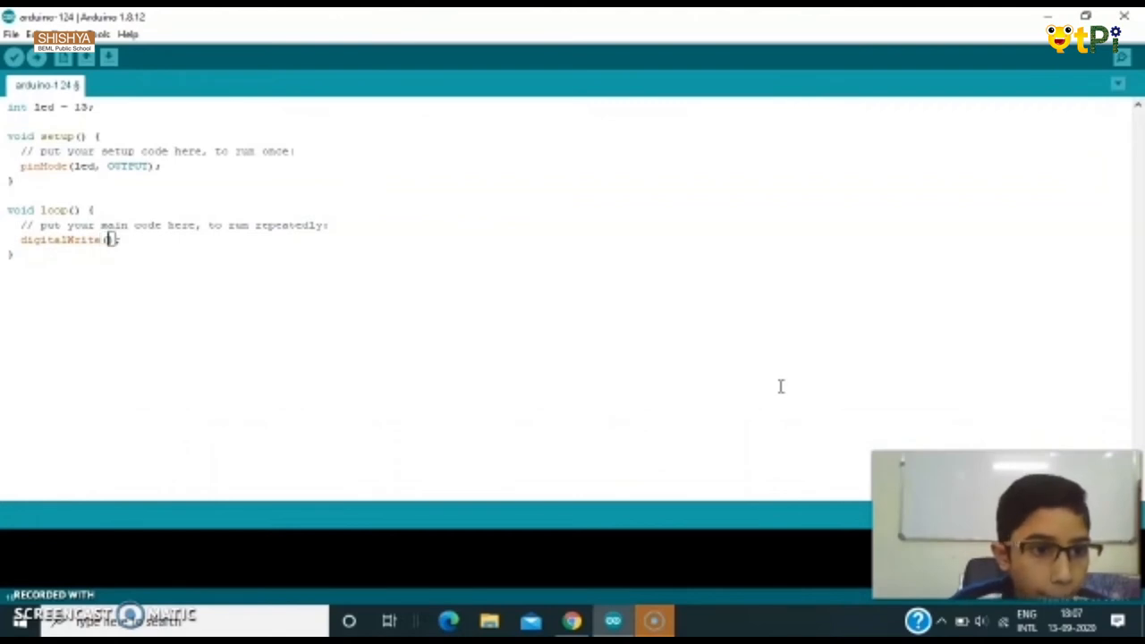
type("led")
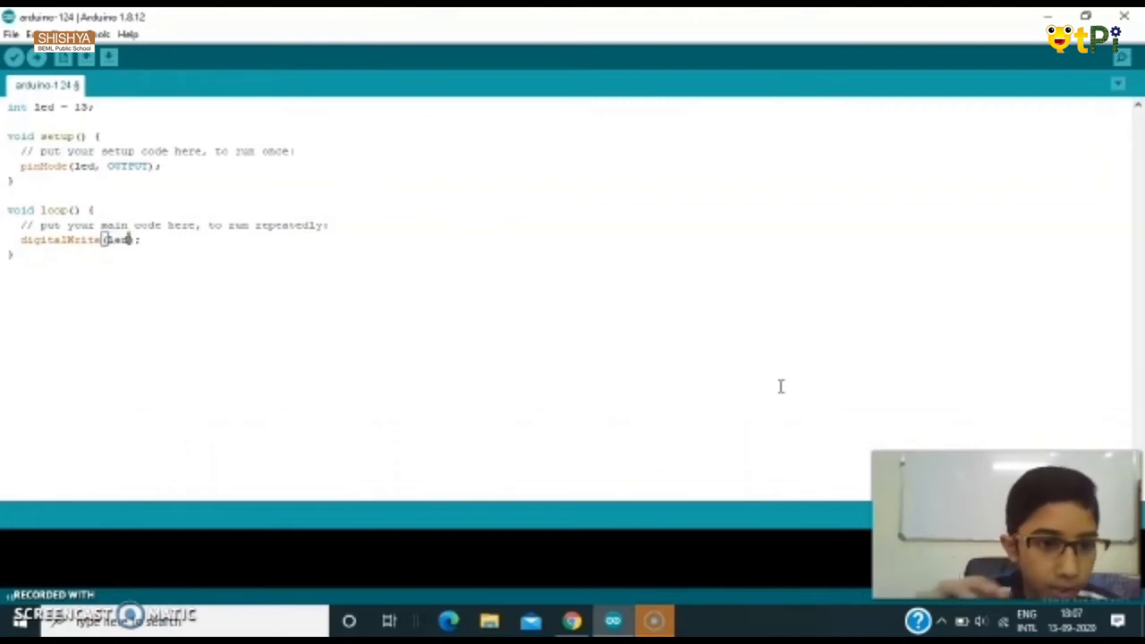
type(", HI")
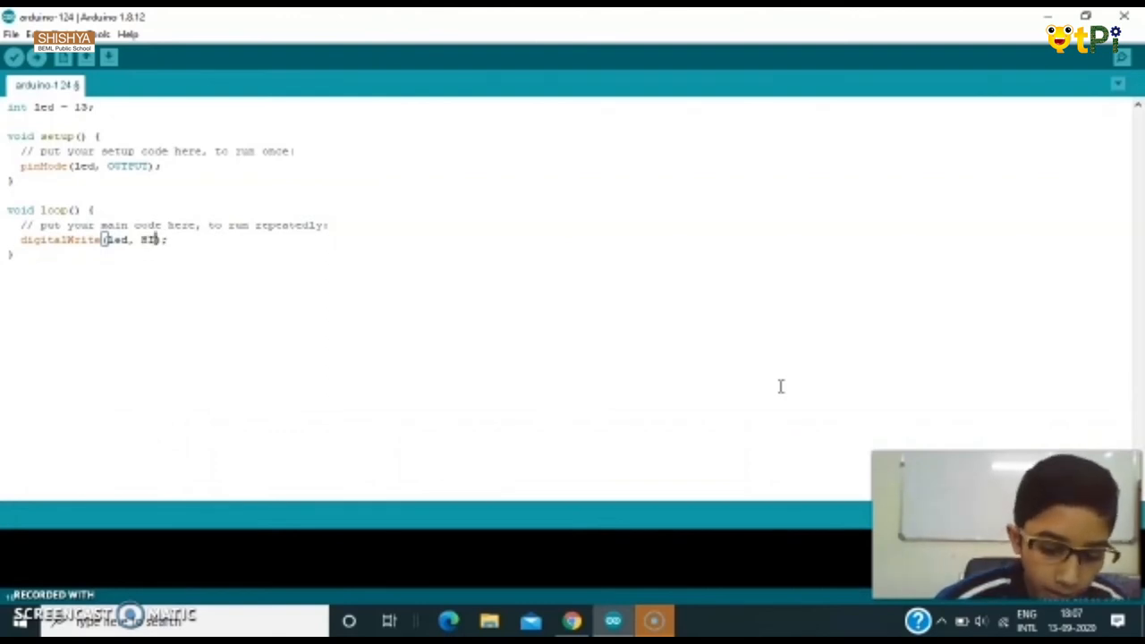
type("GH")
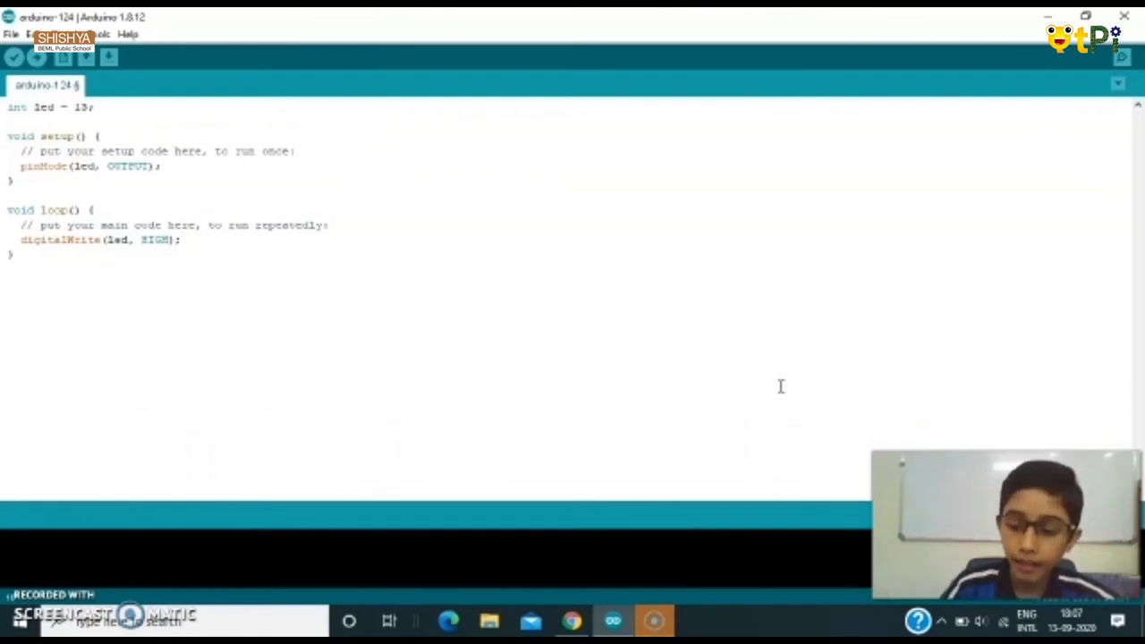
Add digitalWrite(led, LOW); on the next line of loop().
type("d")
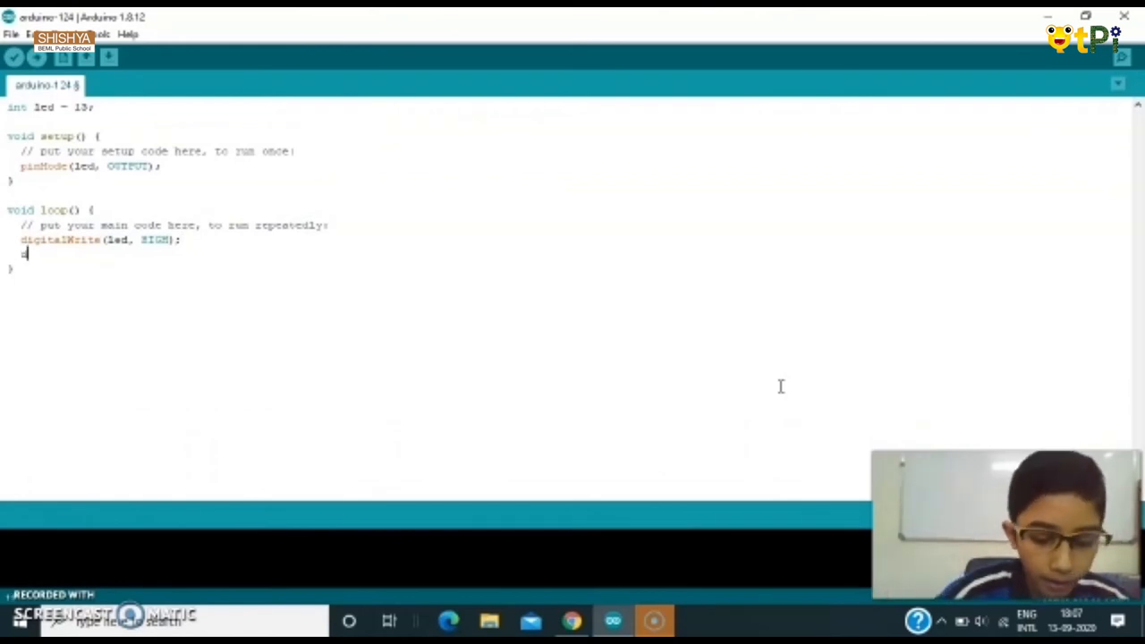
type("igitalWrite")
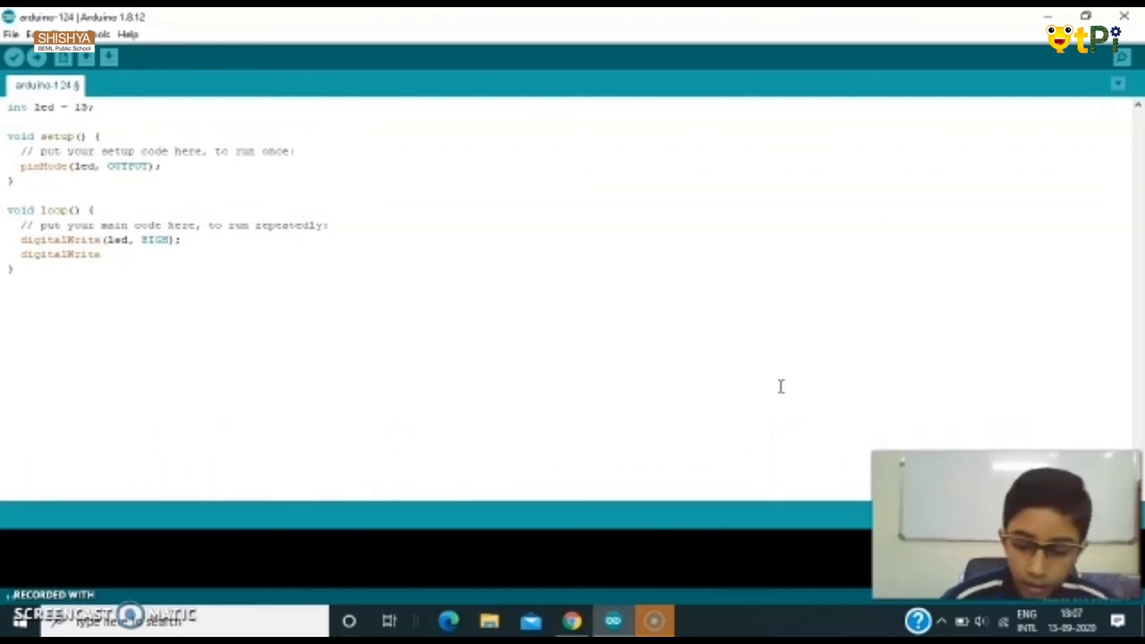
type("(")
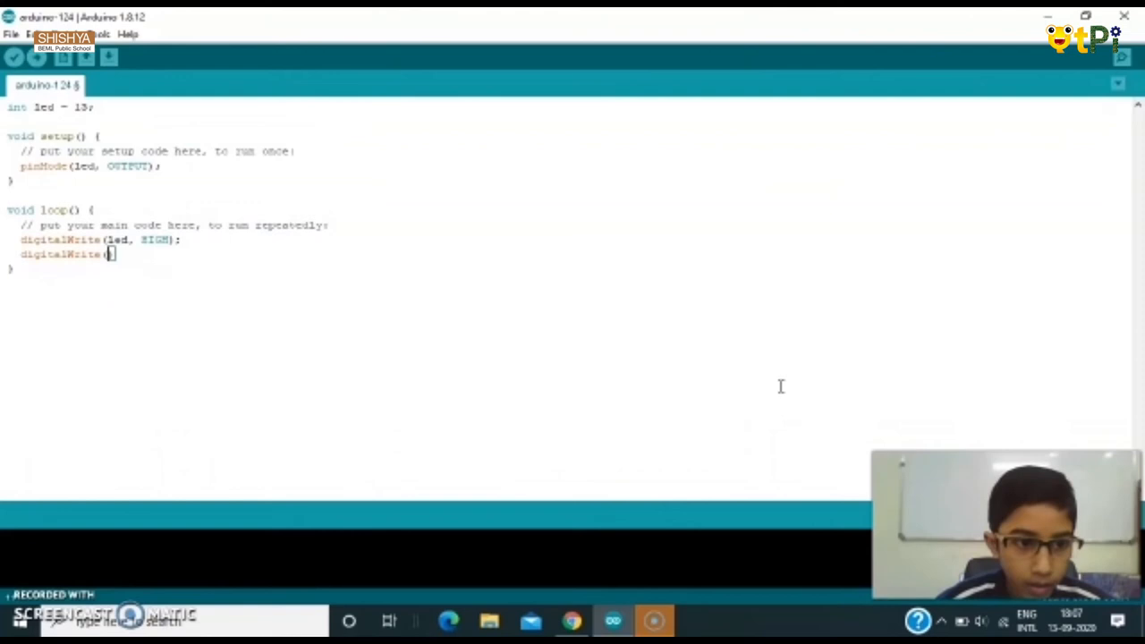
type("led)")
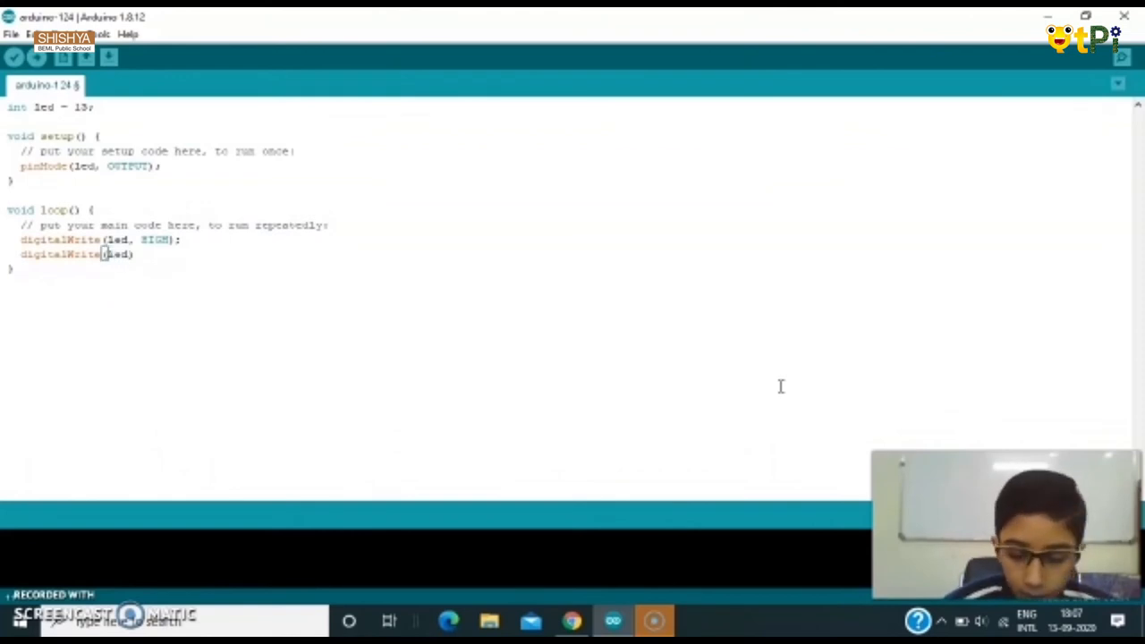
type(",")
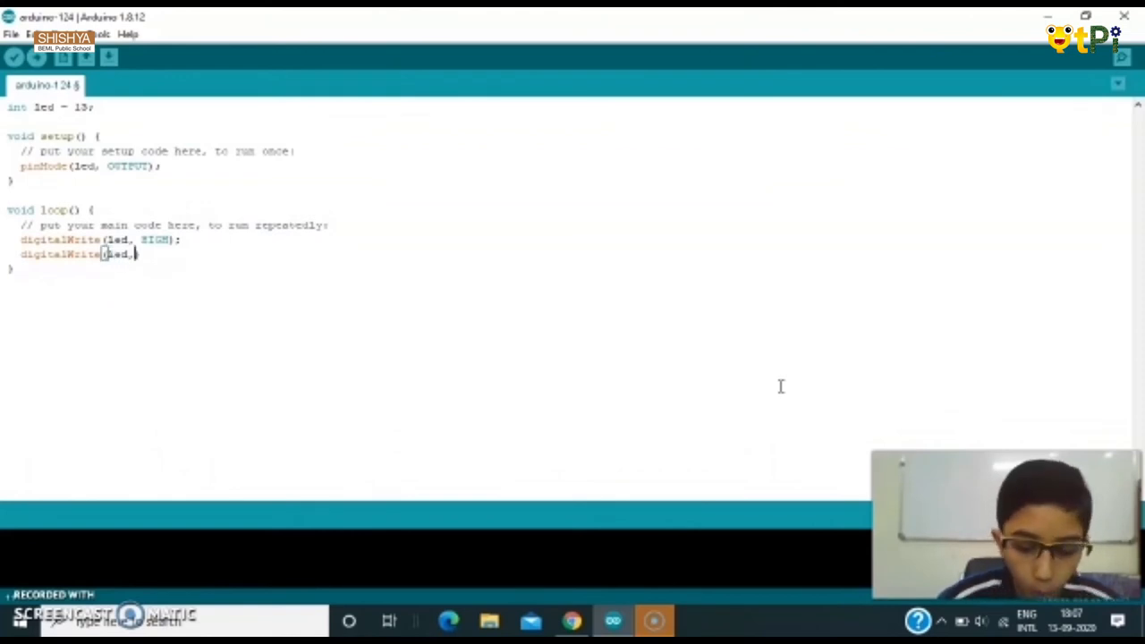
type("LOW);")
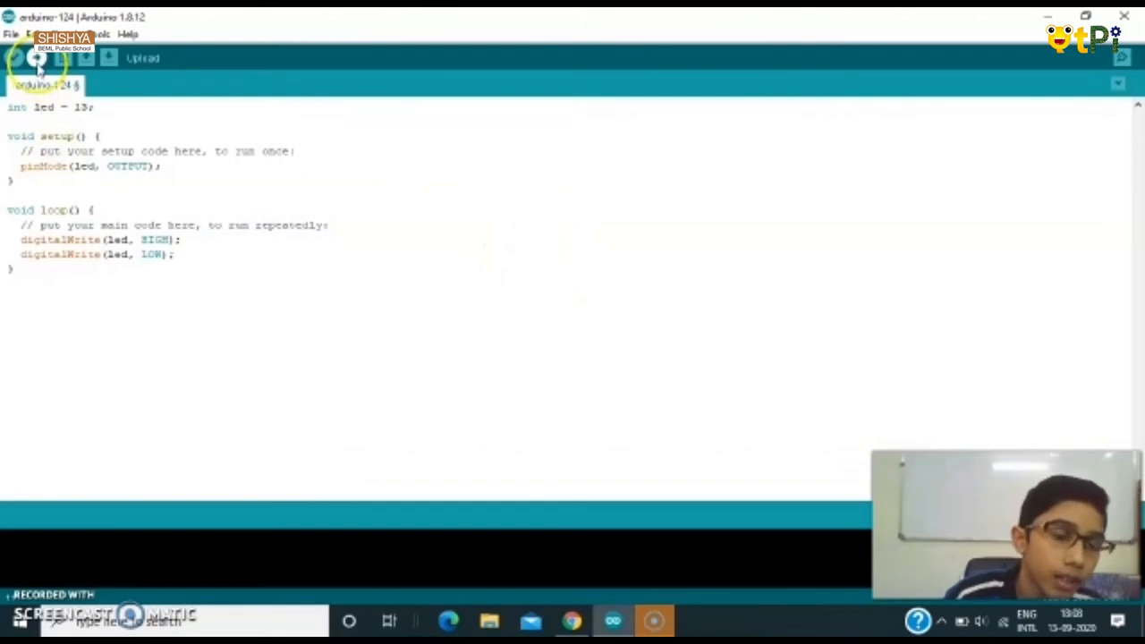
Compile and upload the basic blink sketch to the Arduino Uno.
left_click(14, 57)
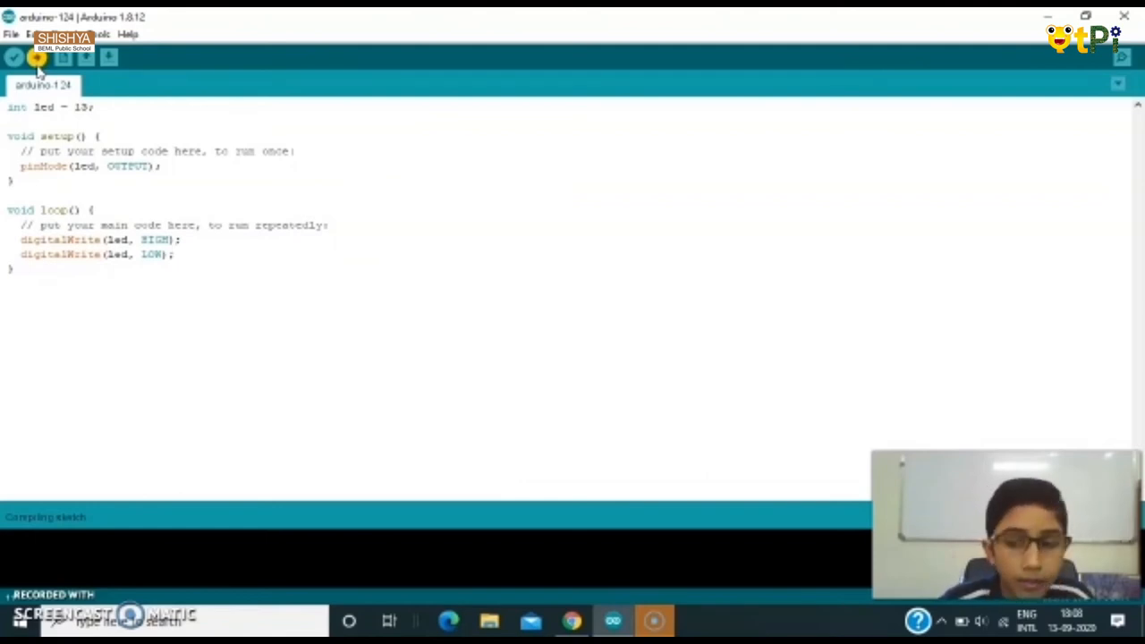
left_click(176, 254)
type("int")
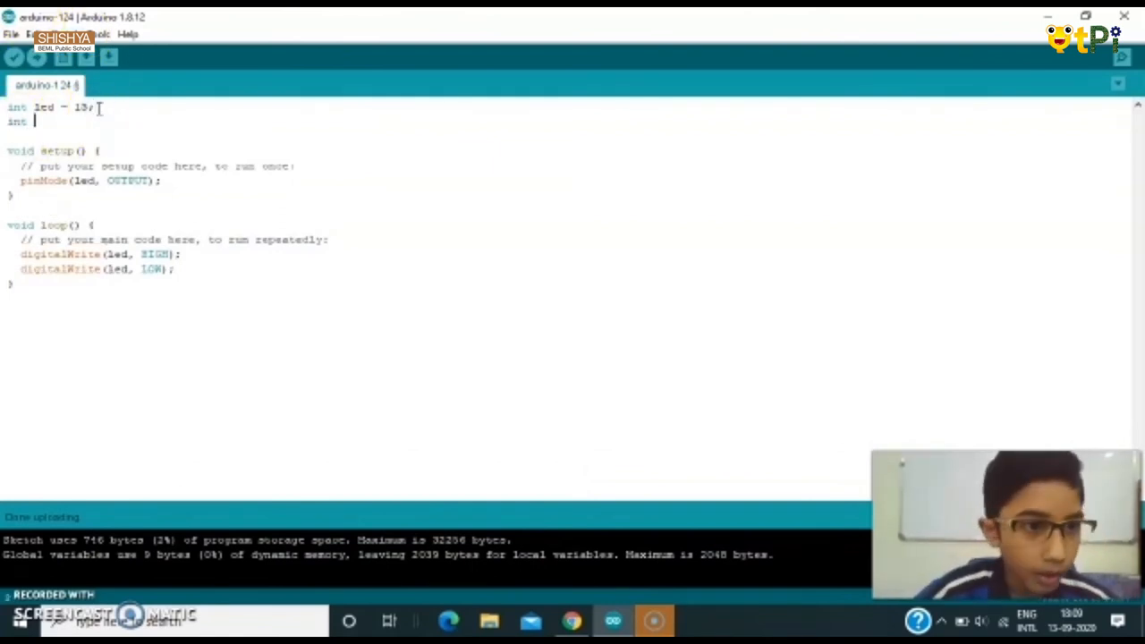
Declare int onTime = 1000; below the led variable.
type("on")
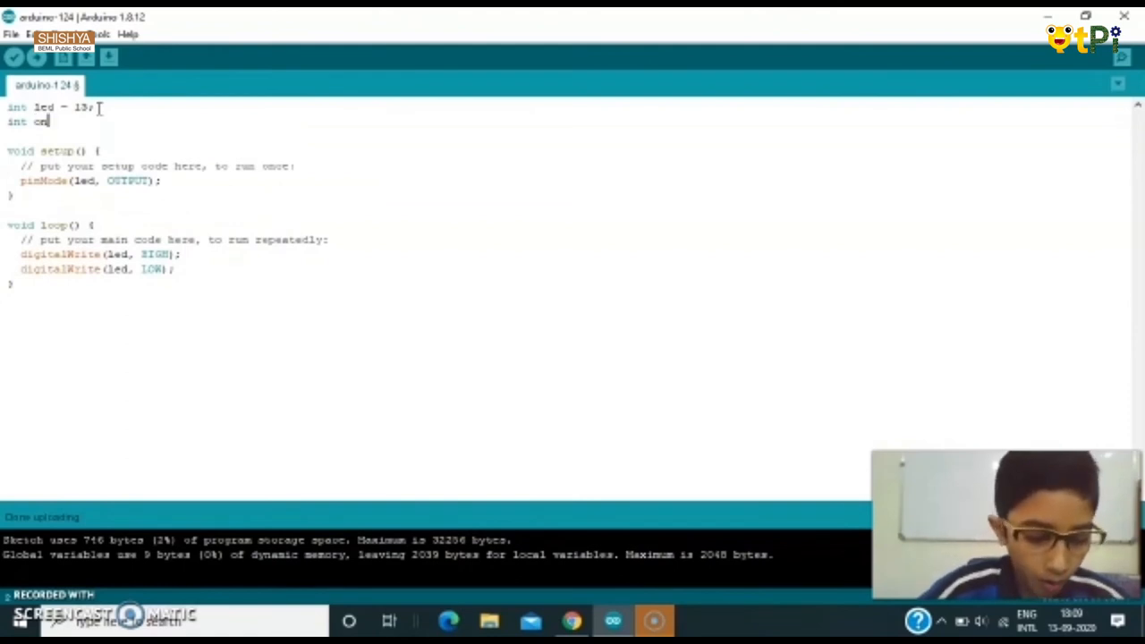
type("Time")
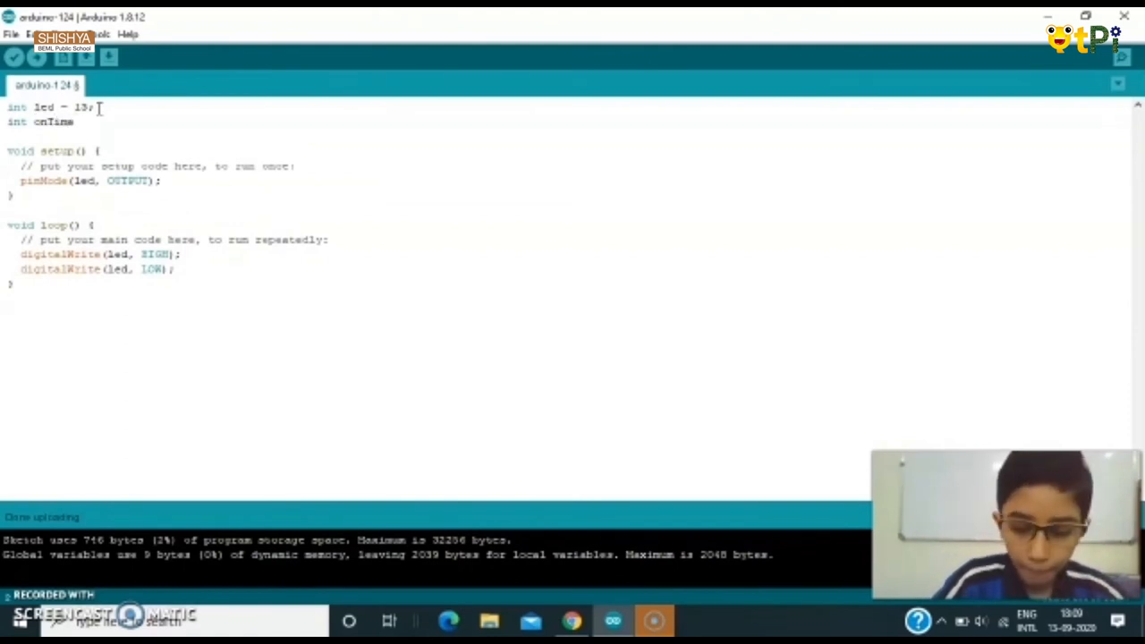
type("=")
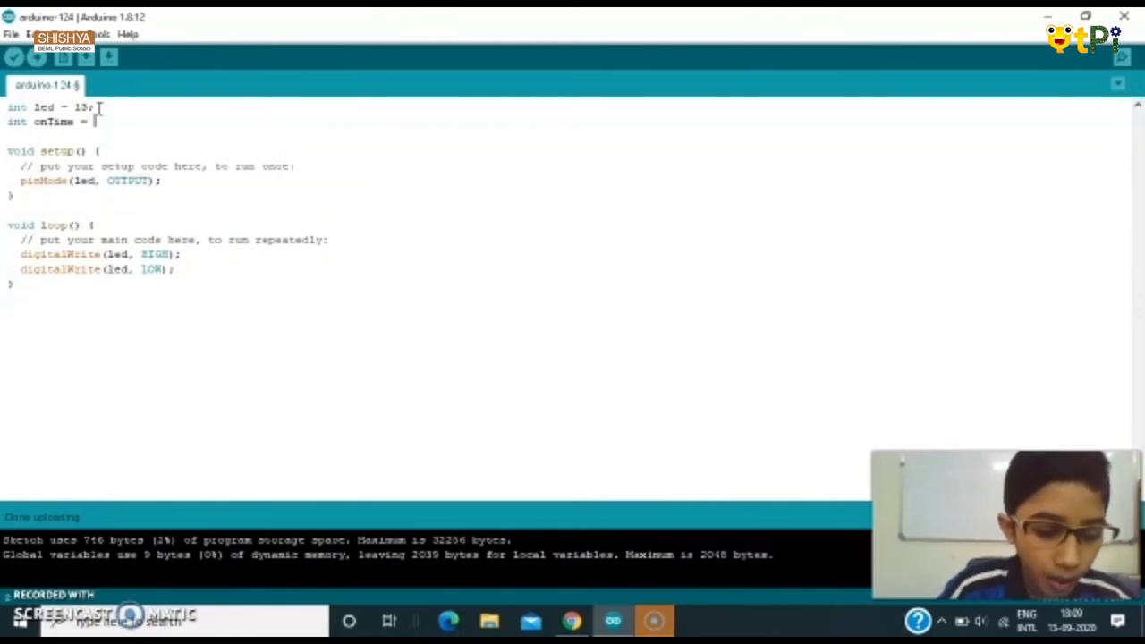
type("1000")
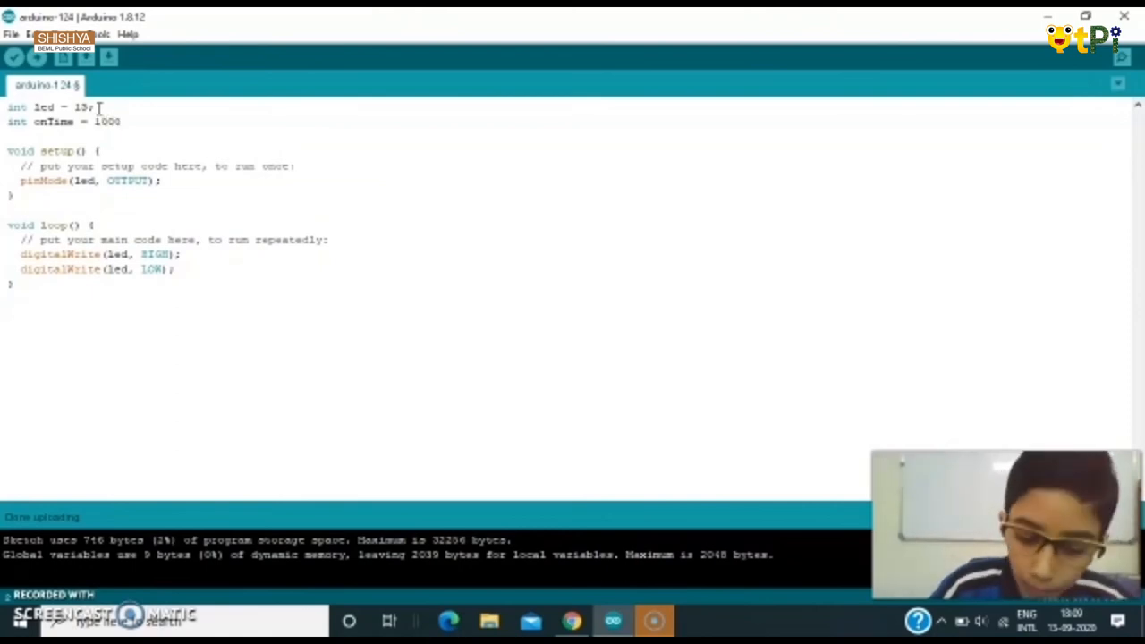
type(";")
type("in")
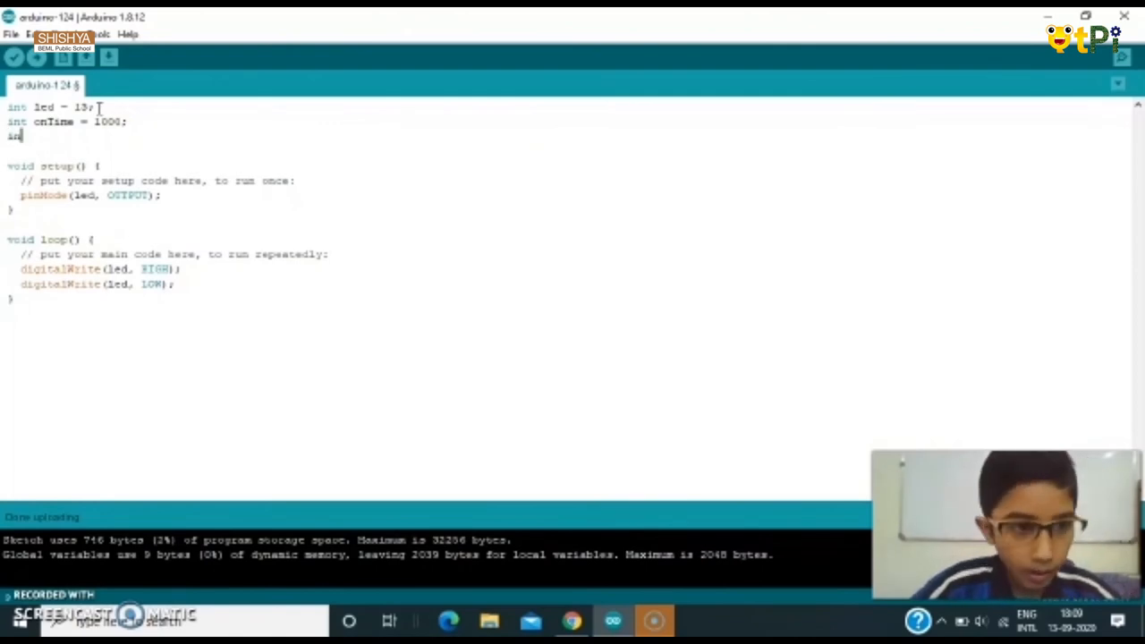
Declare int offTime = 1000; on the following line, correcting a typo.
type("o")
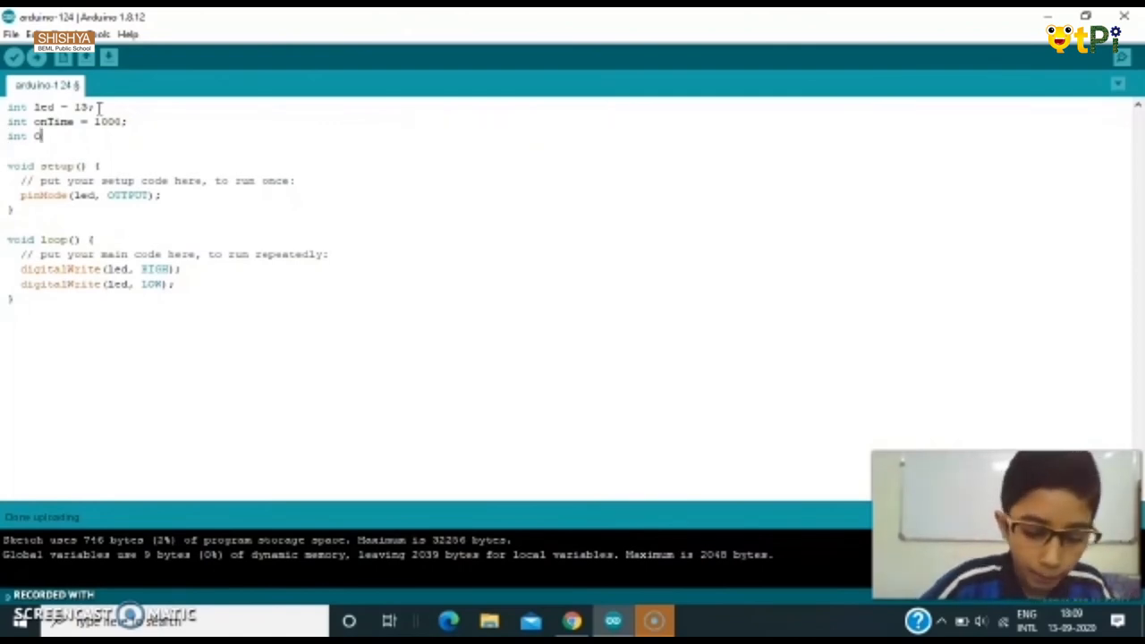
key("Backspace")
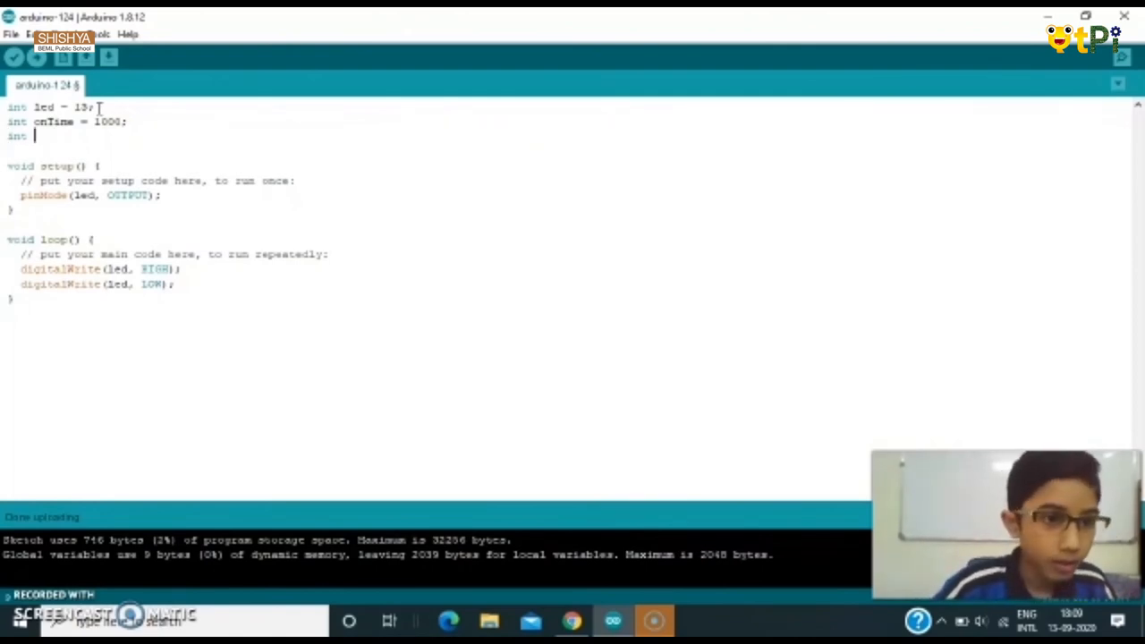
type("offti")
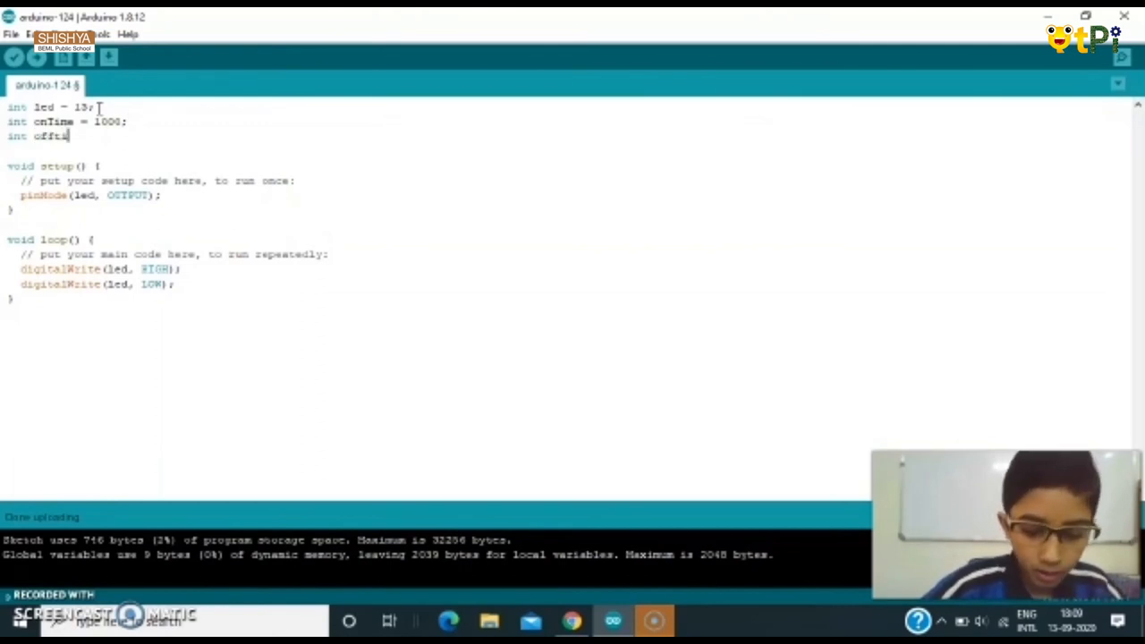
type("me")
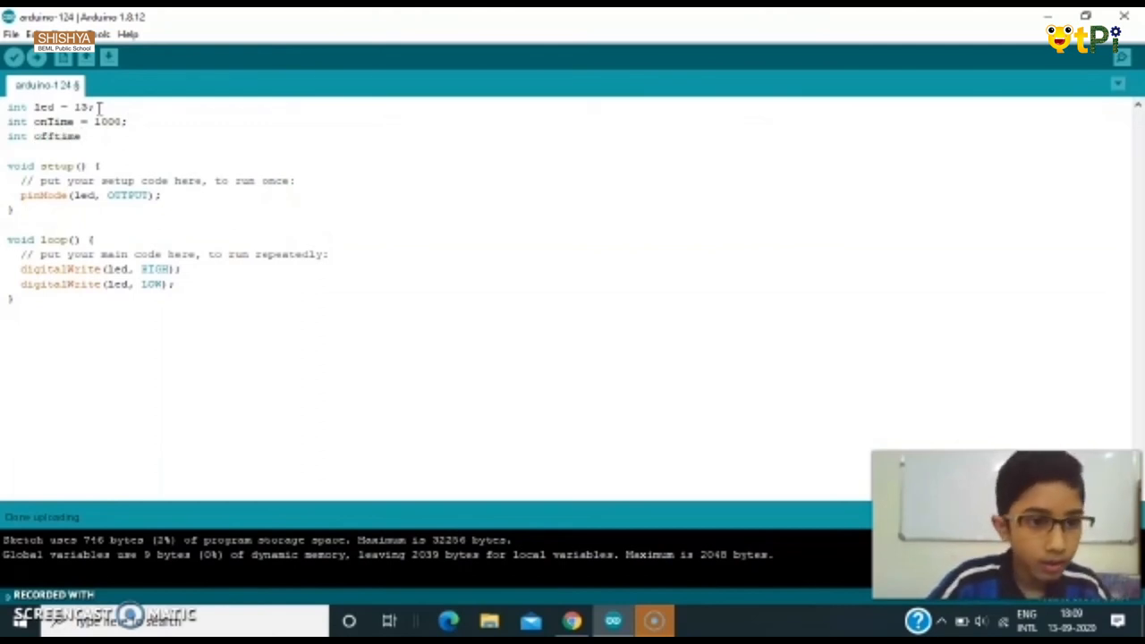
type("offt")
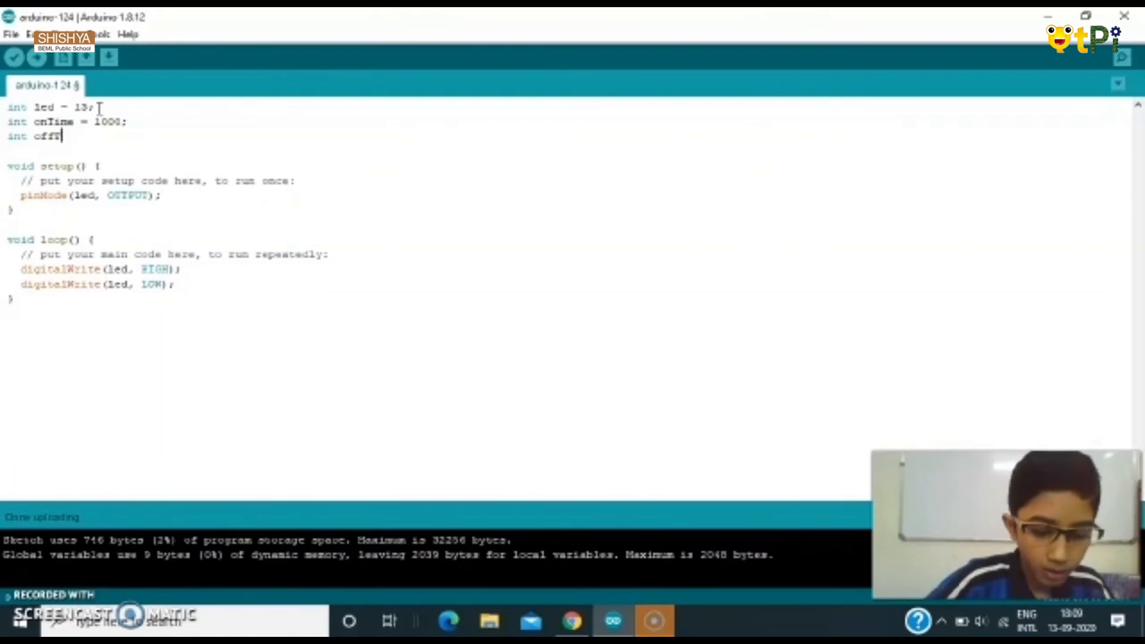
type("Time =")
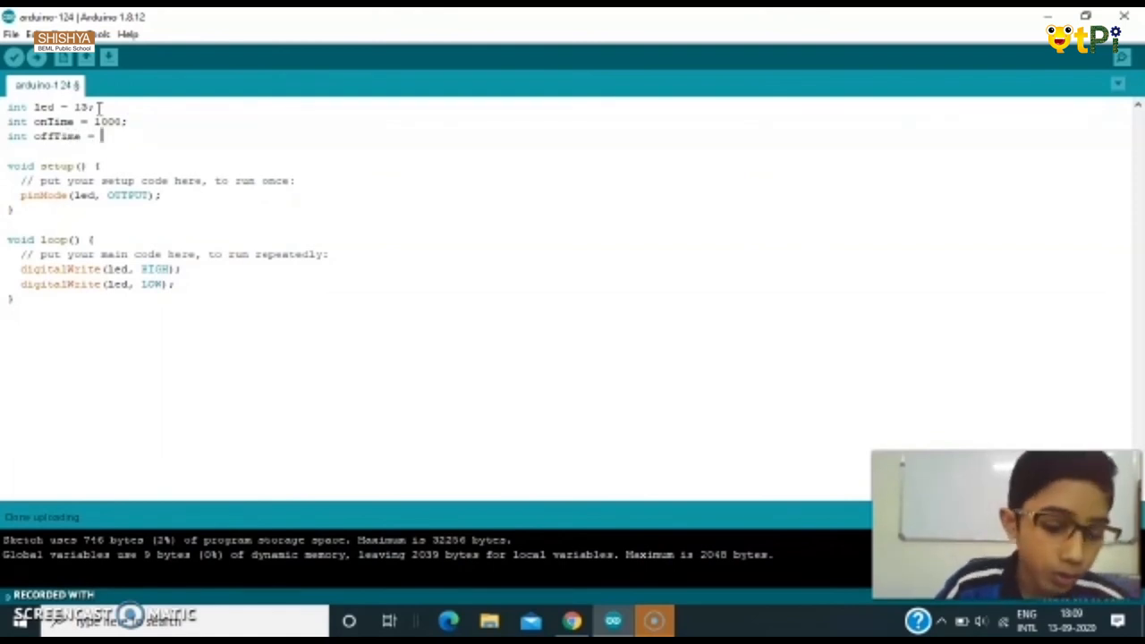
type("1000;")
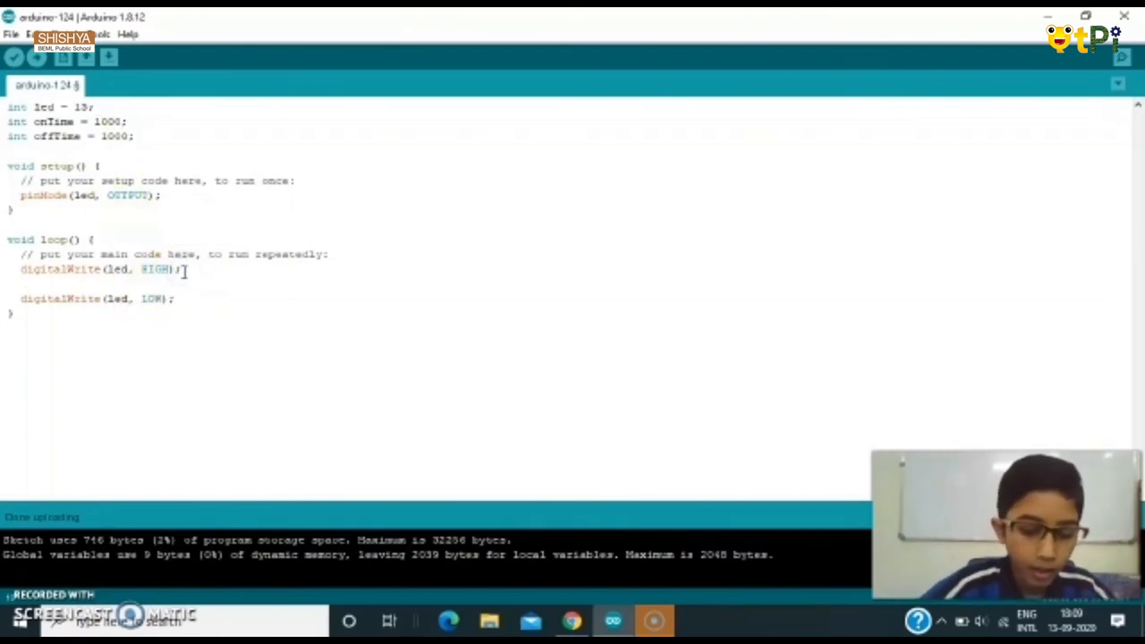
Add delay(onTime); after the HIGH write and begin delay(off after the LOW write.
type("delay")
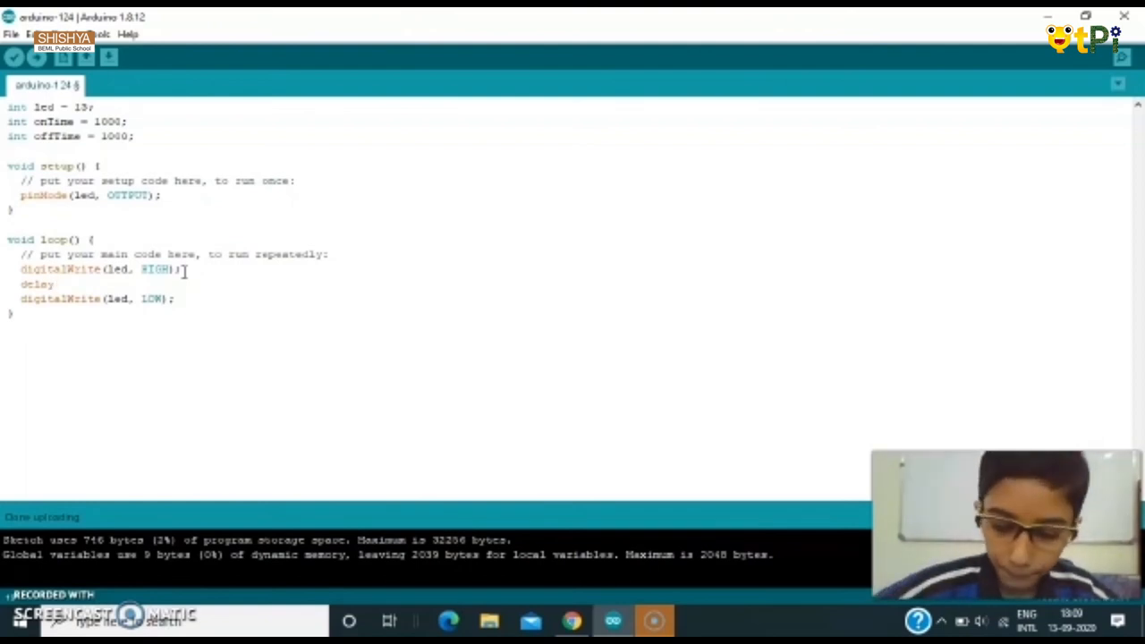
type("()")
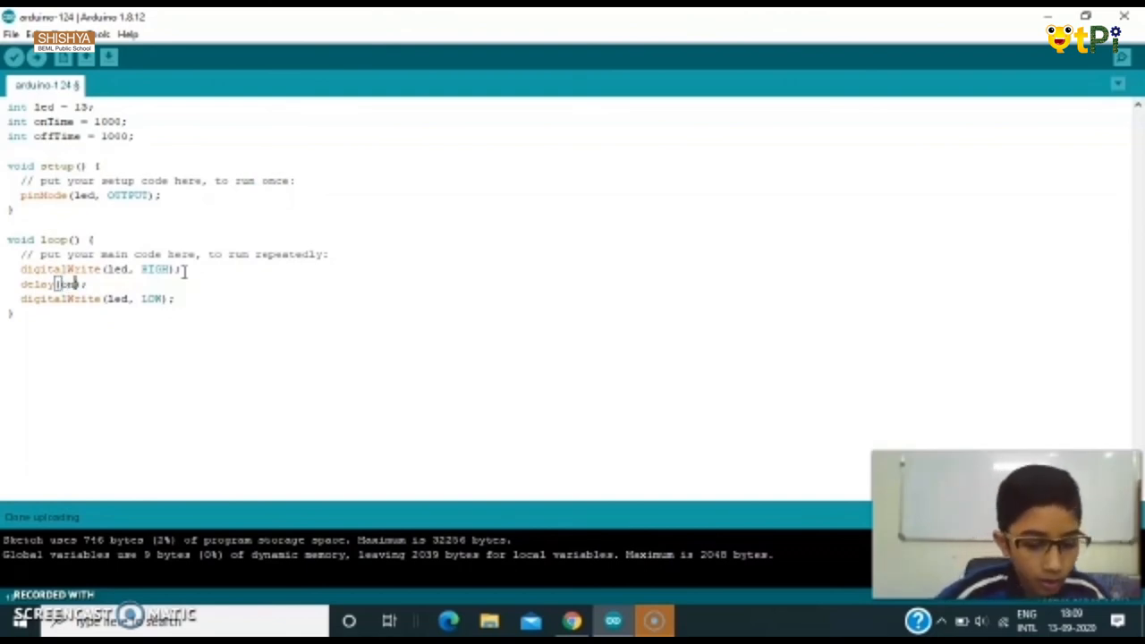
type("onTime")
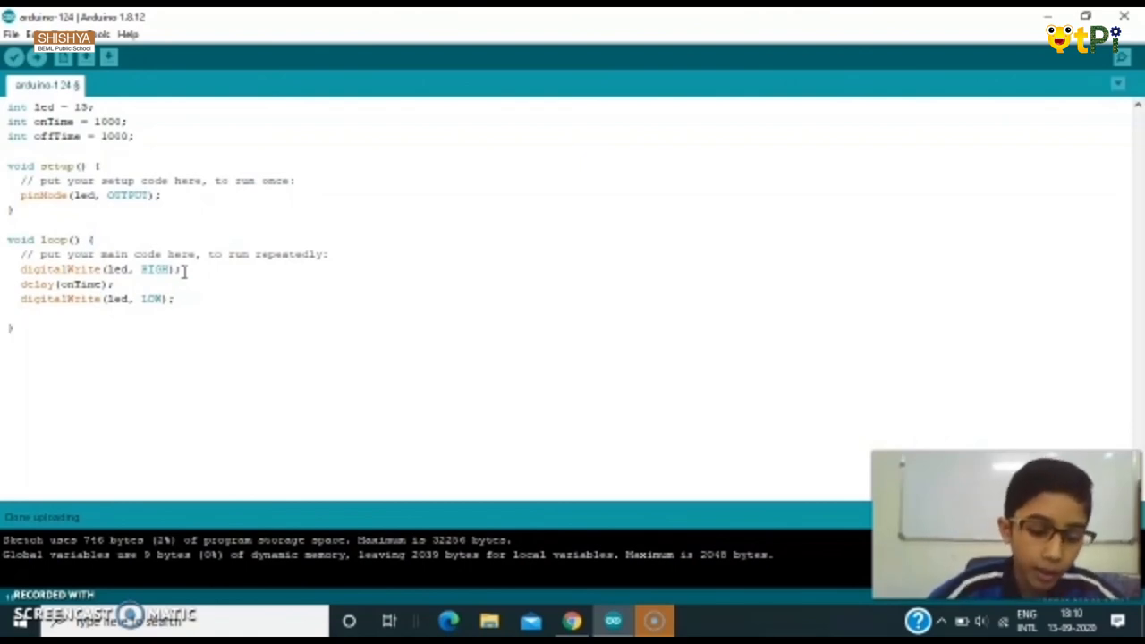
type("dela")
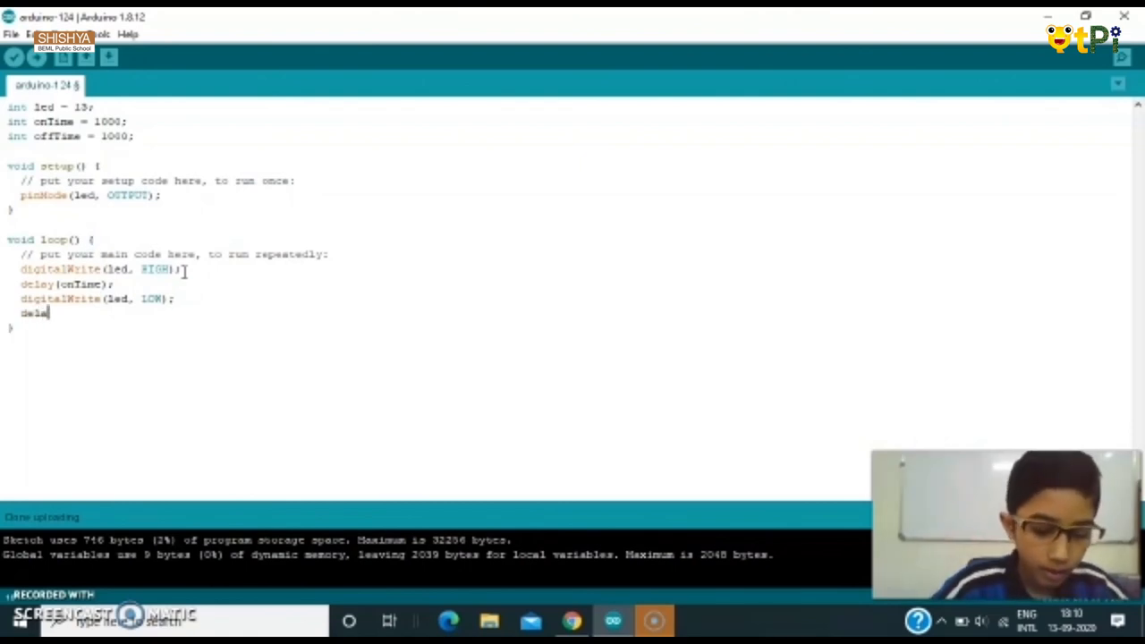
type("();")
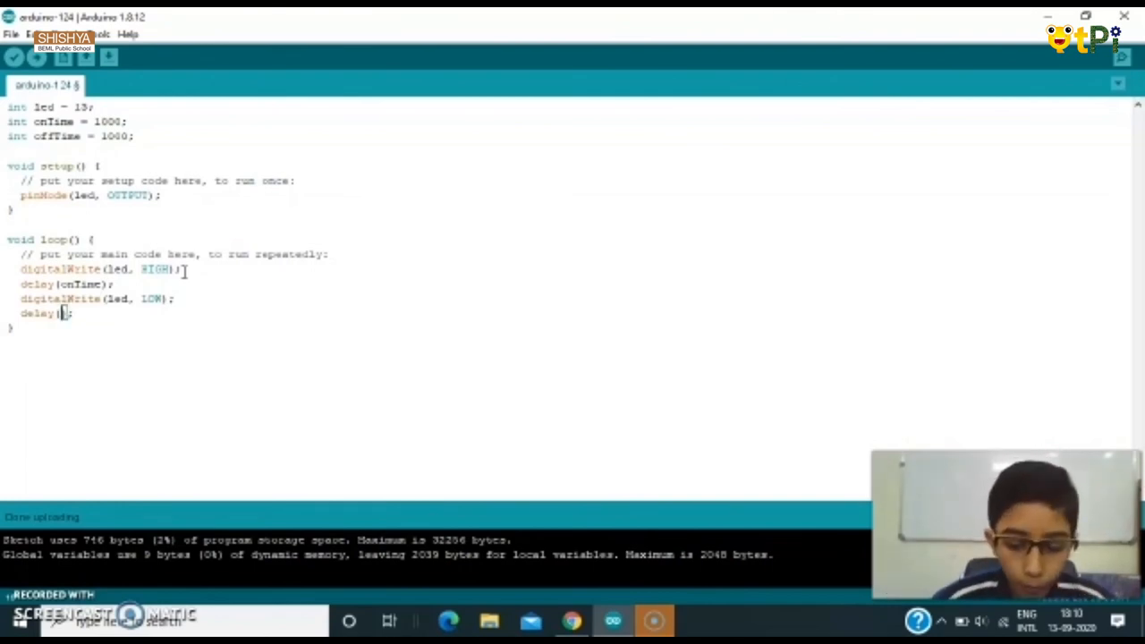
type("offTime")
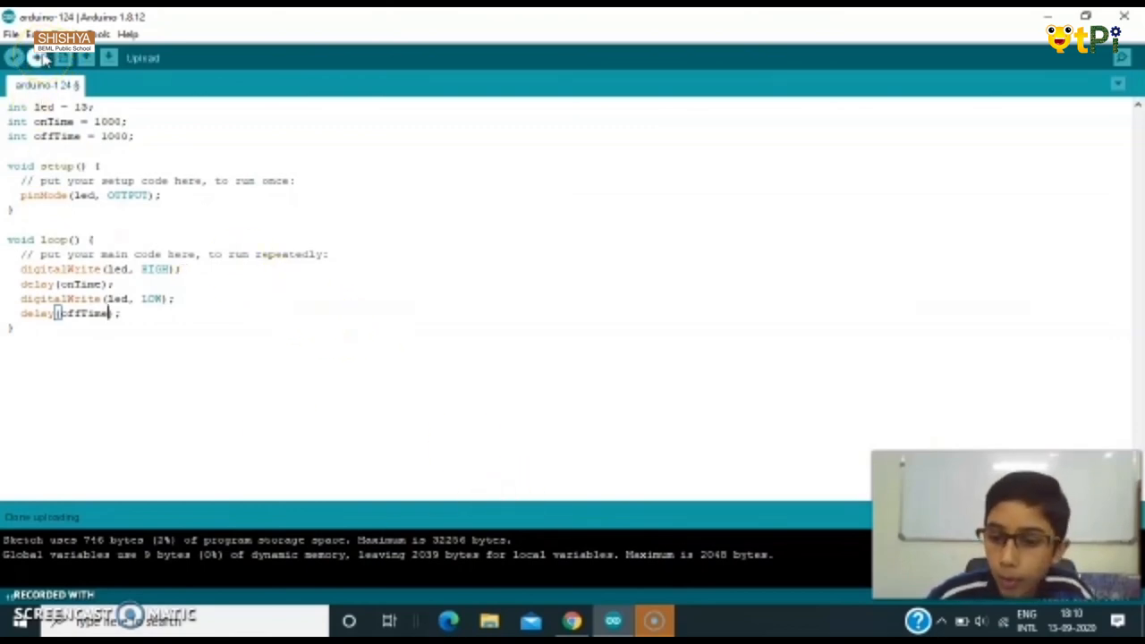
Upload the updated sketch with delay(offTime); completed after the LOW write.
left_click(14, 57)
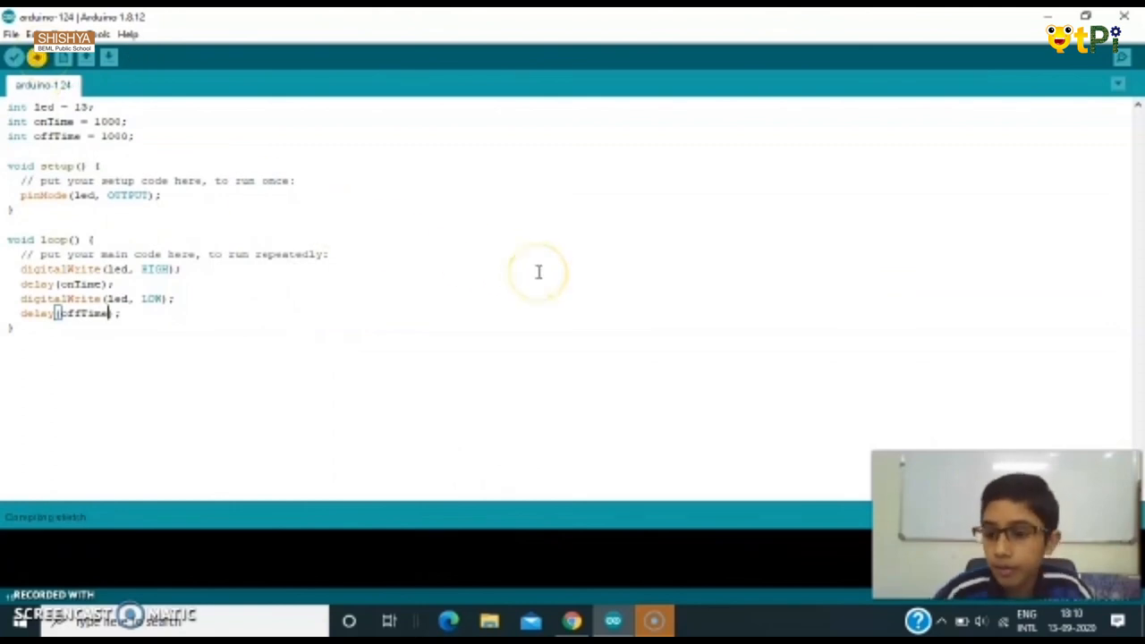